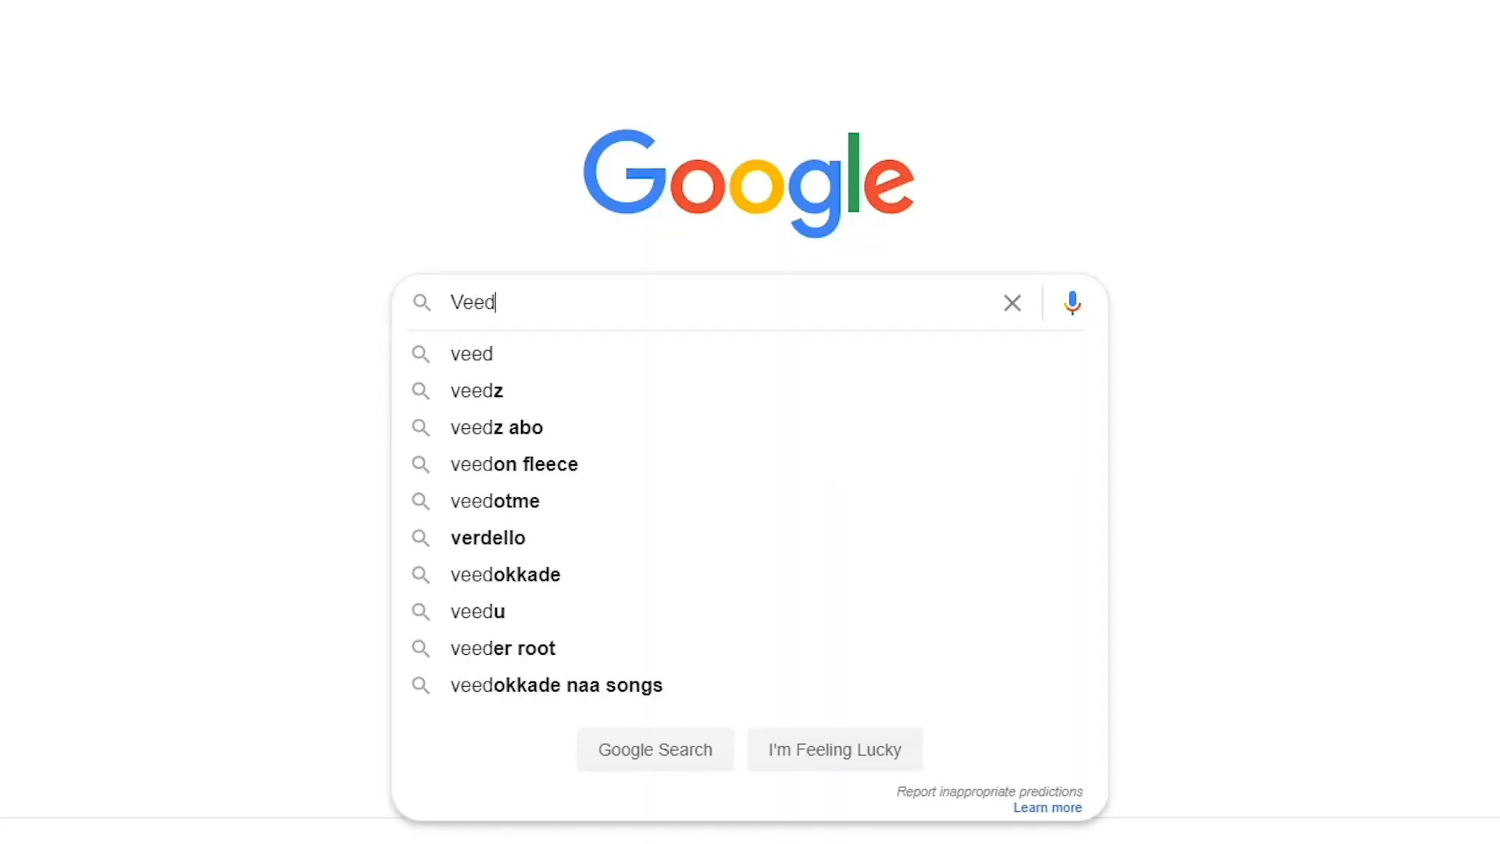
Step: Search Google for 'Veed' and go to the VEED.io workspace home
{"action": "key", "text": "Enter"}
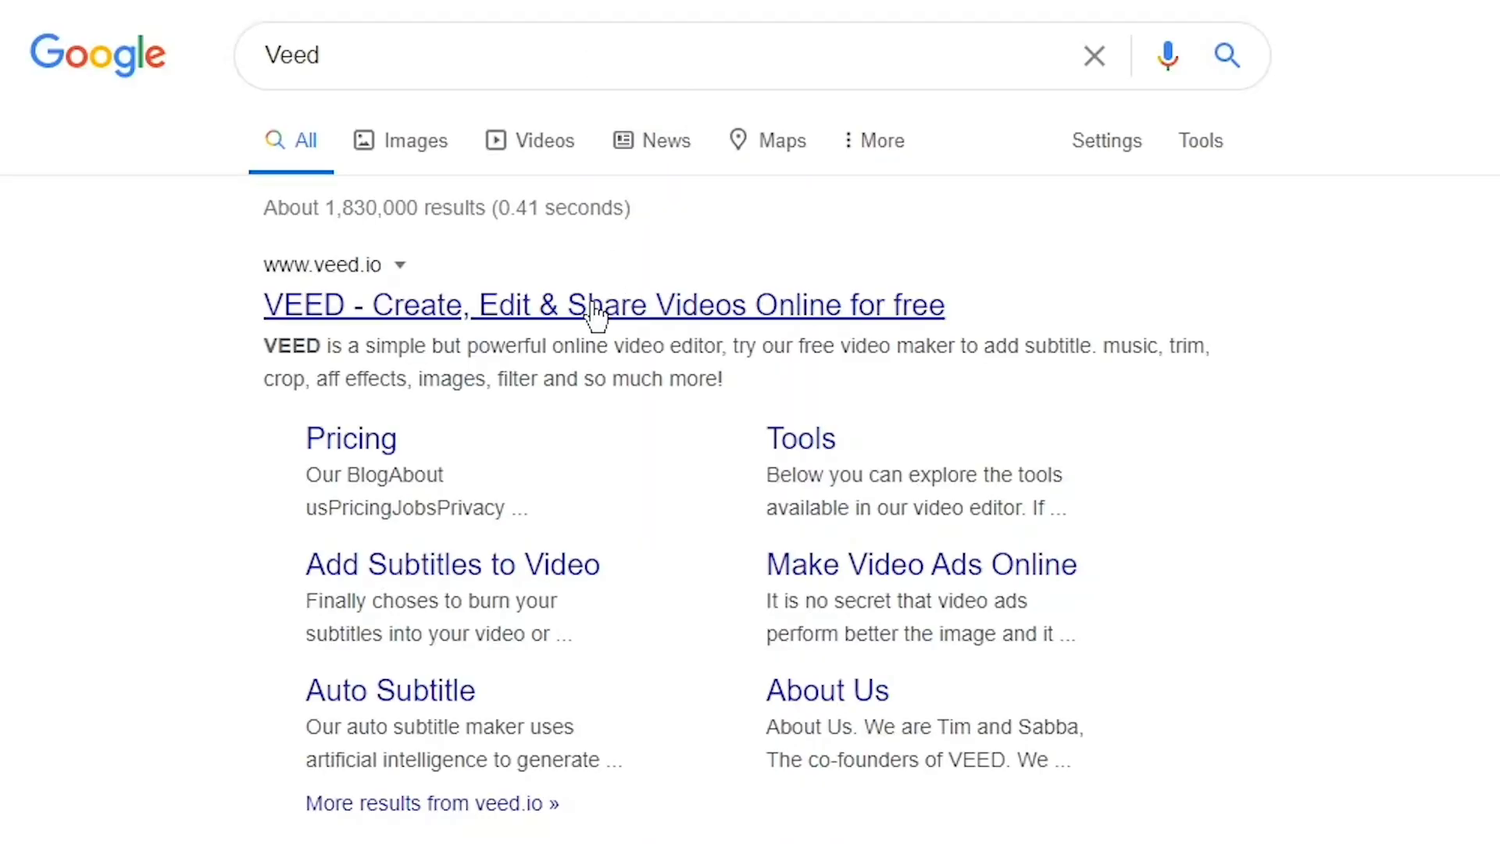
{"action": "left_click", "coordinate": [603, 304]}
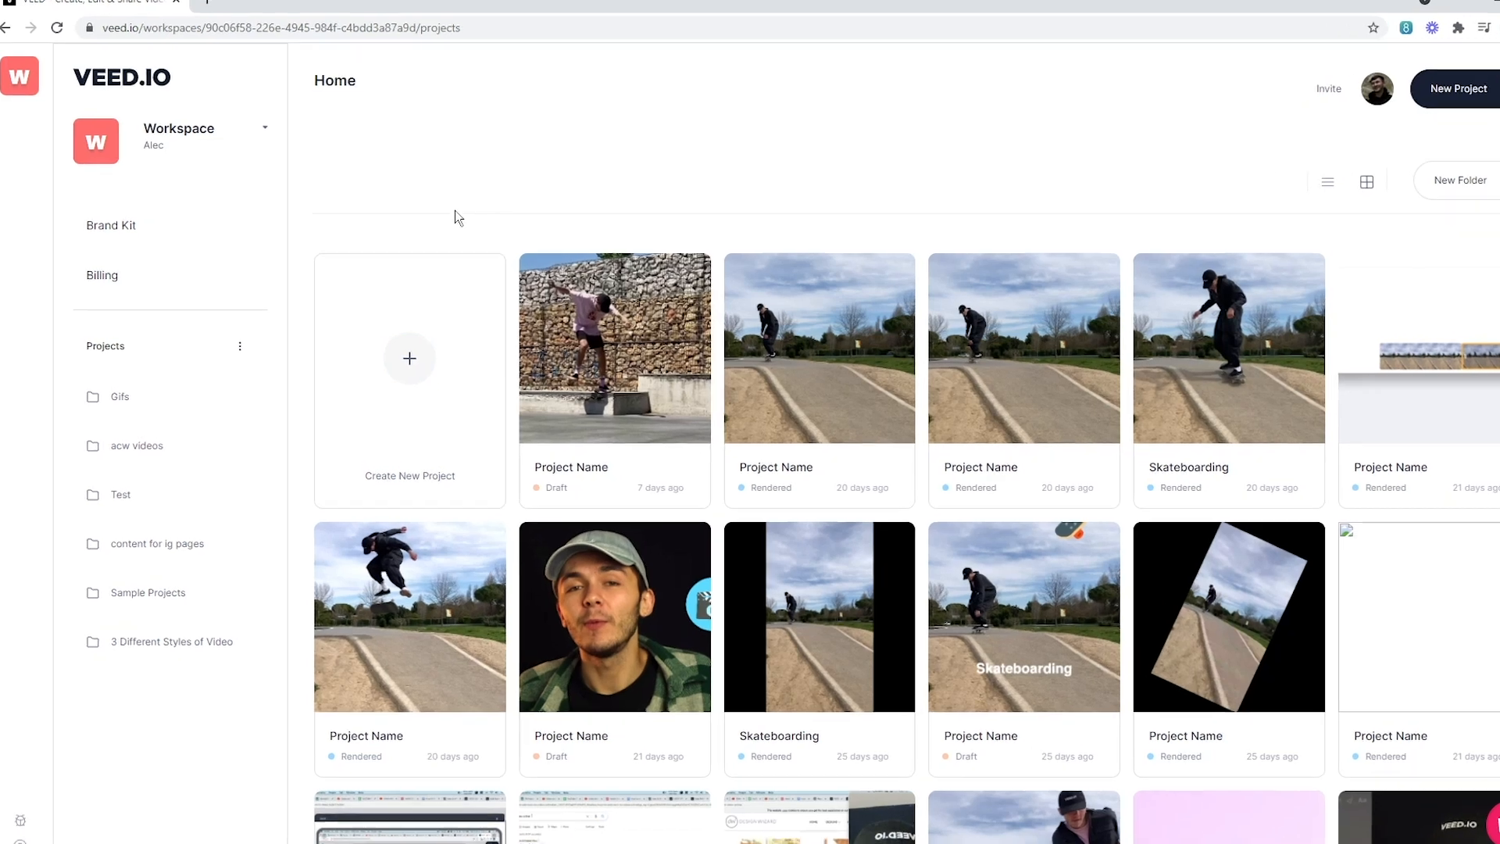
Step: Start a new project, upload the .mov talking-head video from Downloads, and briefly preview it
{"action": "left_click", "coordinate": [410, 380]}
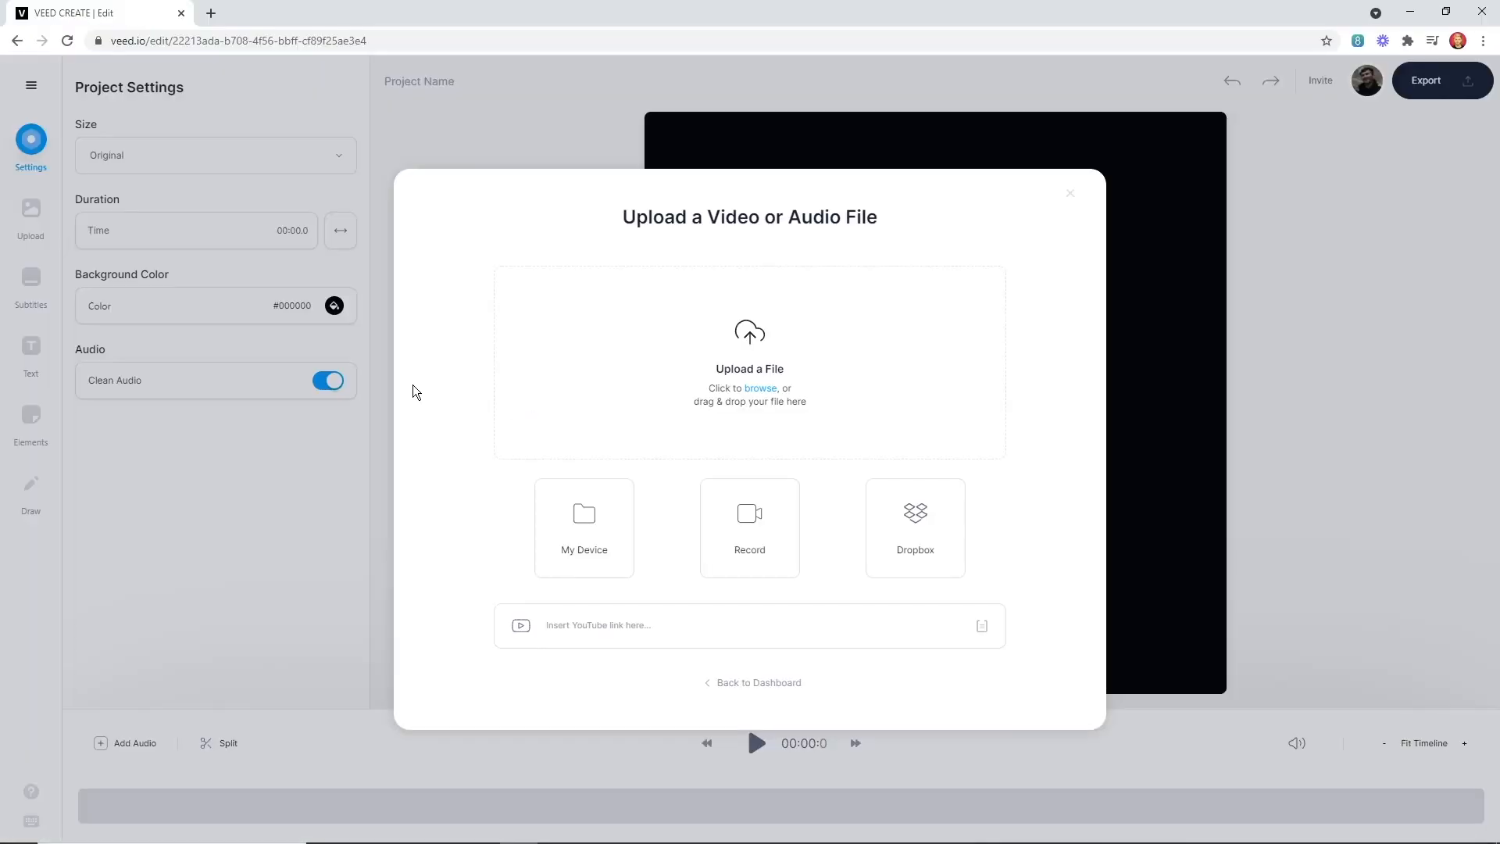
{"action": "mouse_move", "coordinate": [427, 376]}
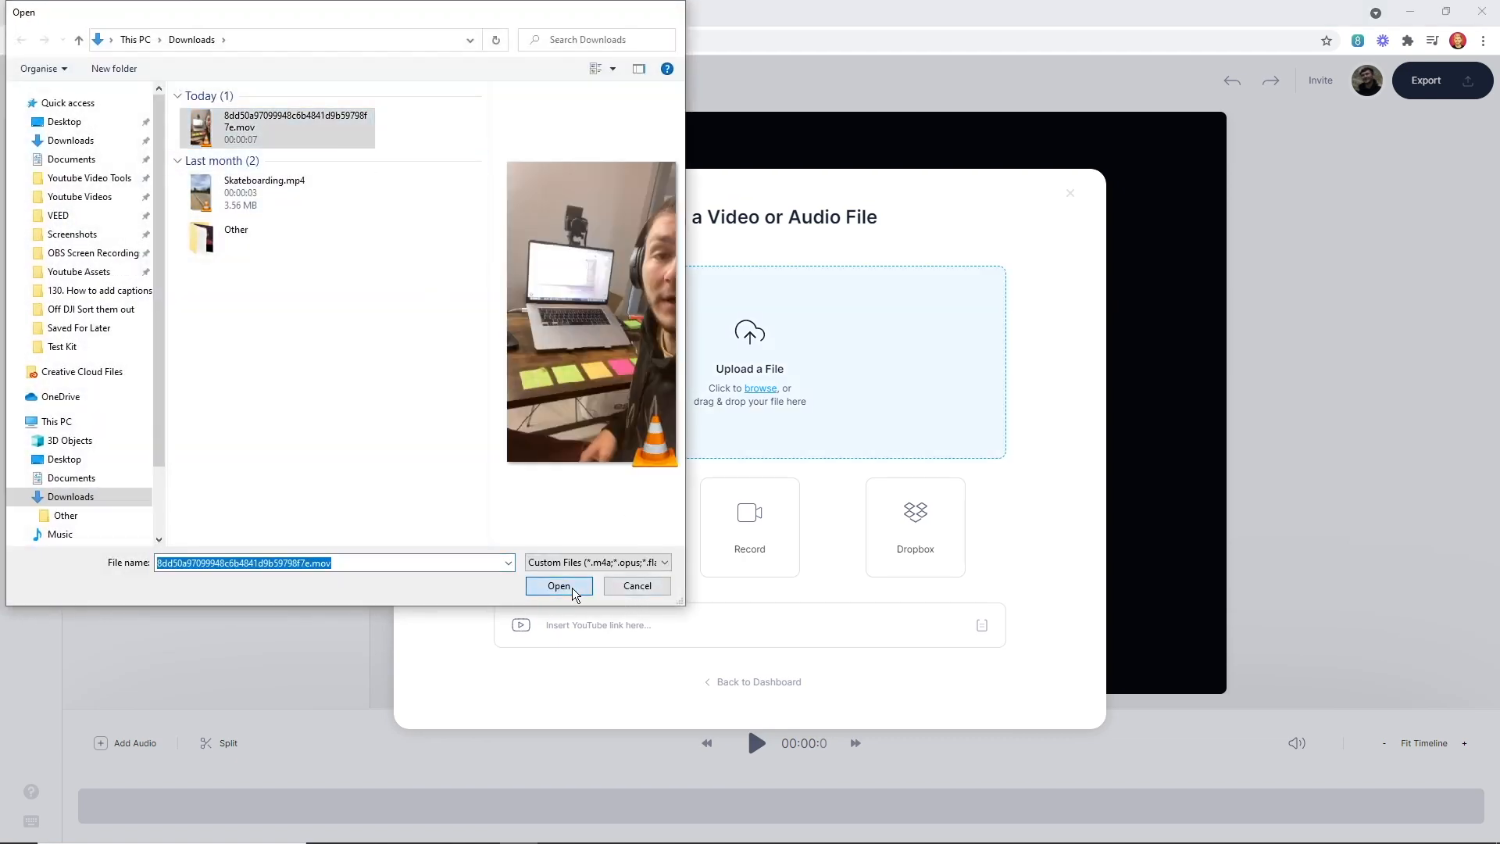
{"action": "left_click", "coordinate": [559, 585]}
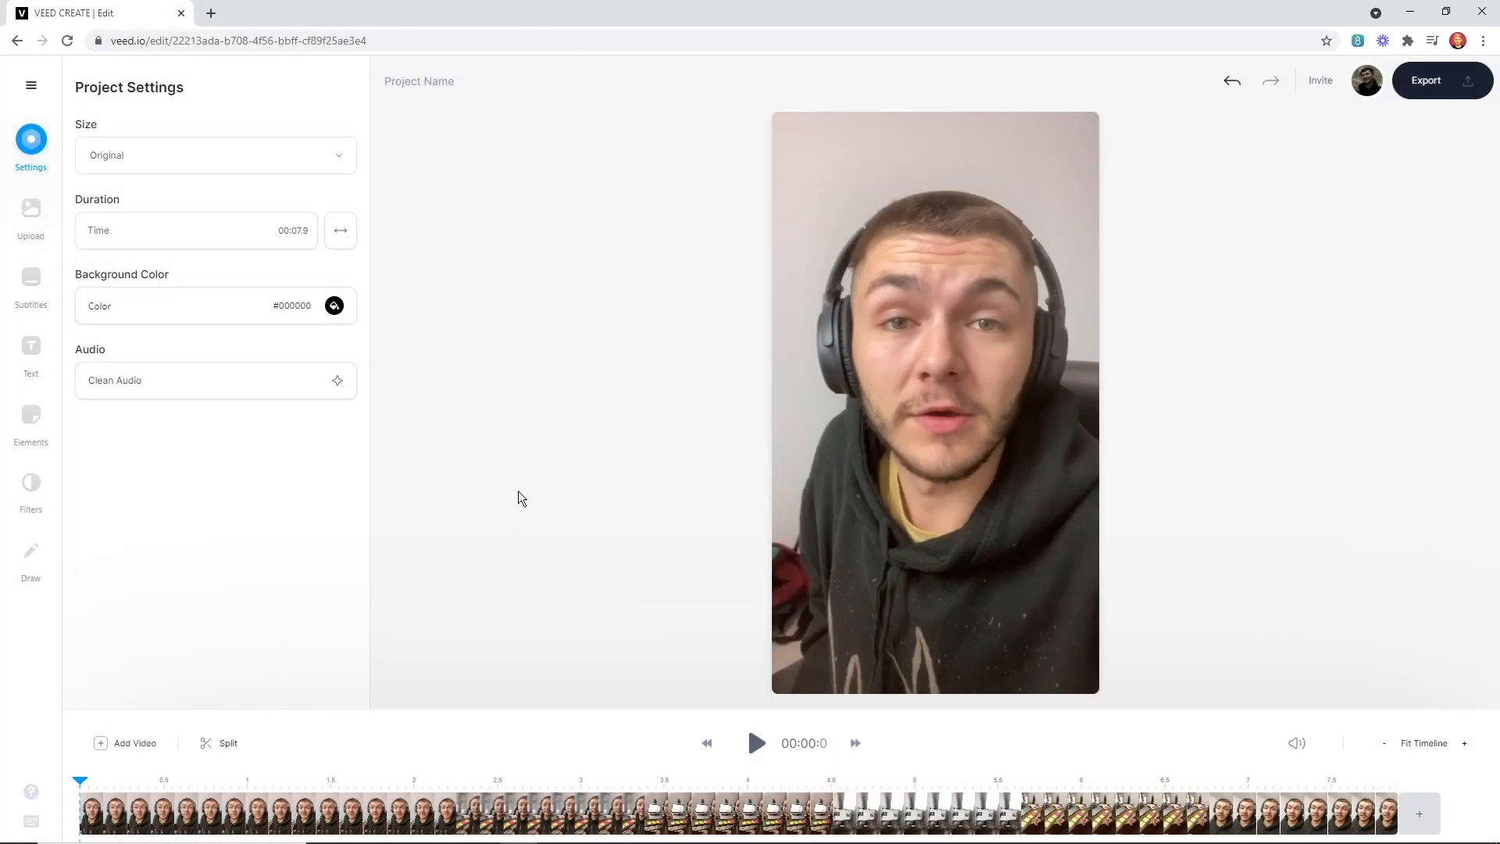
{"action": "left_click", "coordinate": [755, 742]}
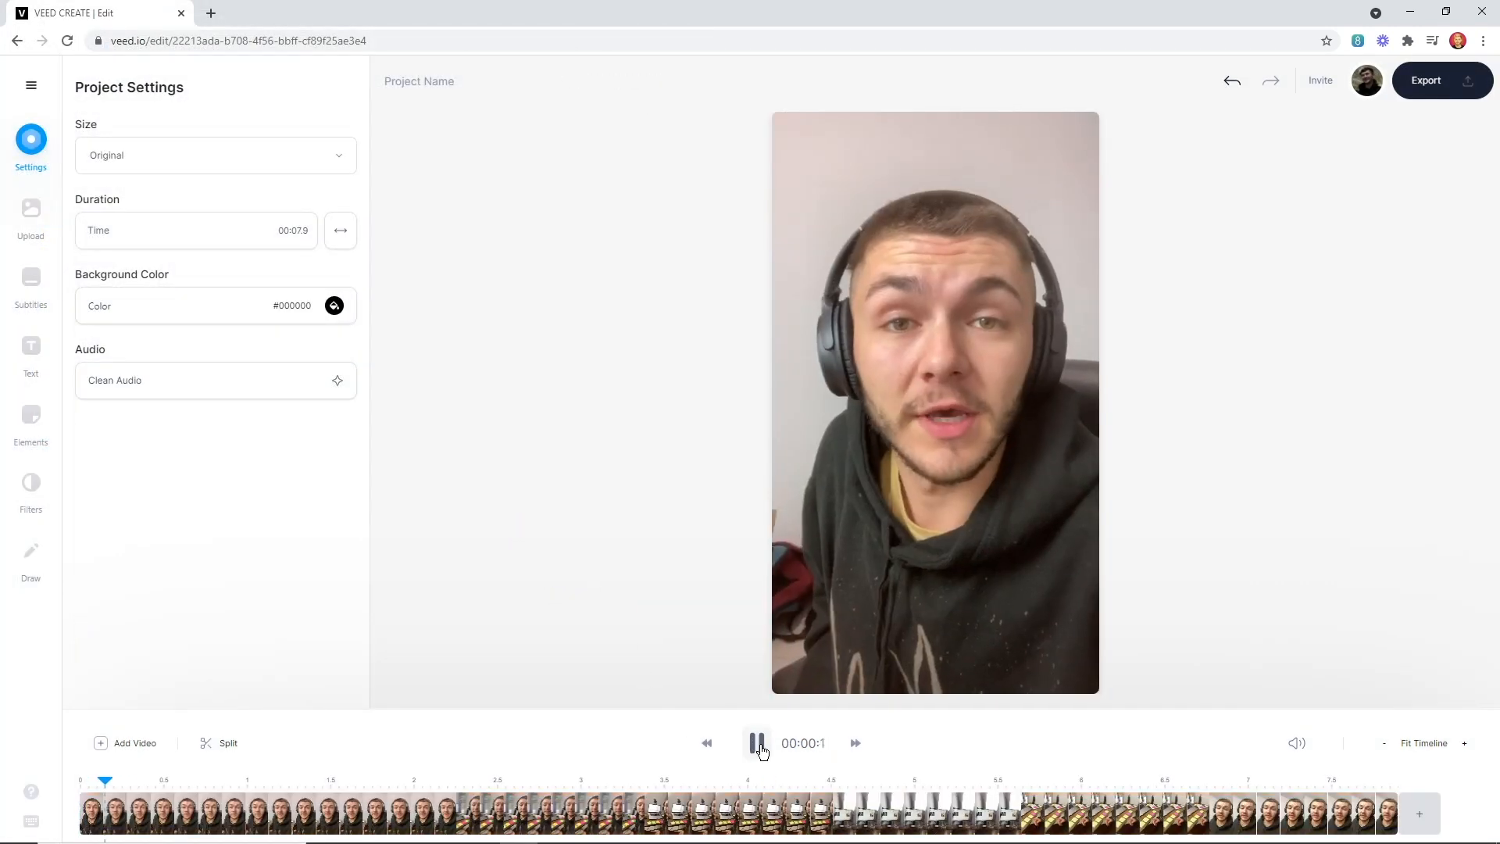
{"action": "left_click", "coordinate": [757, 743]}
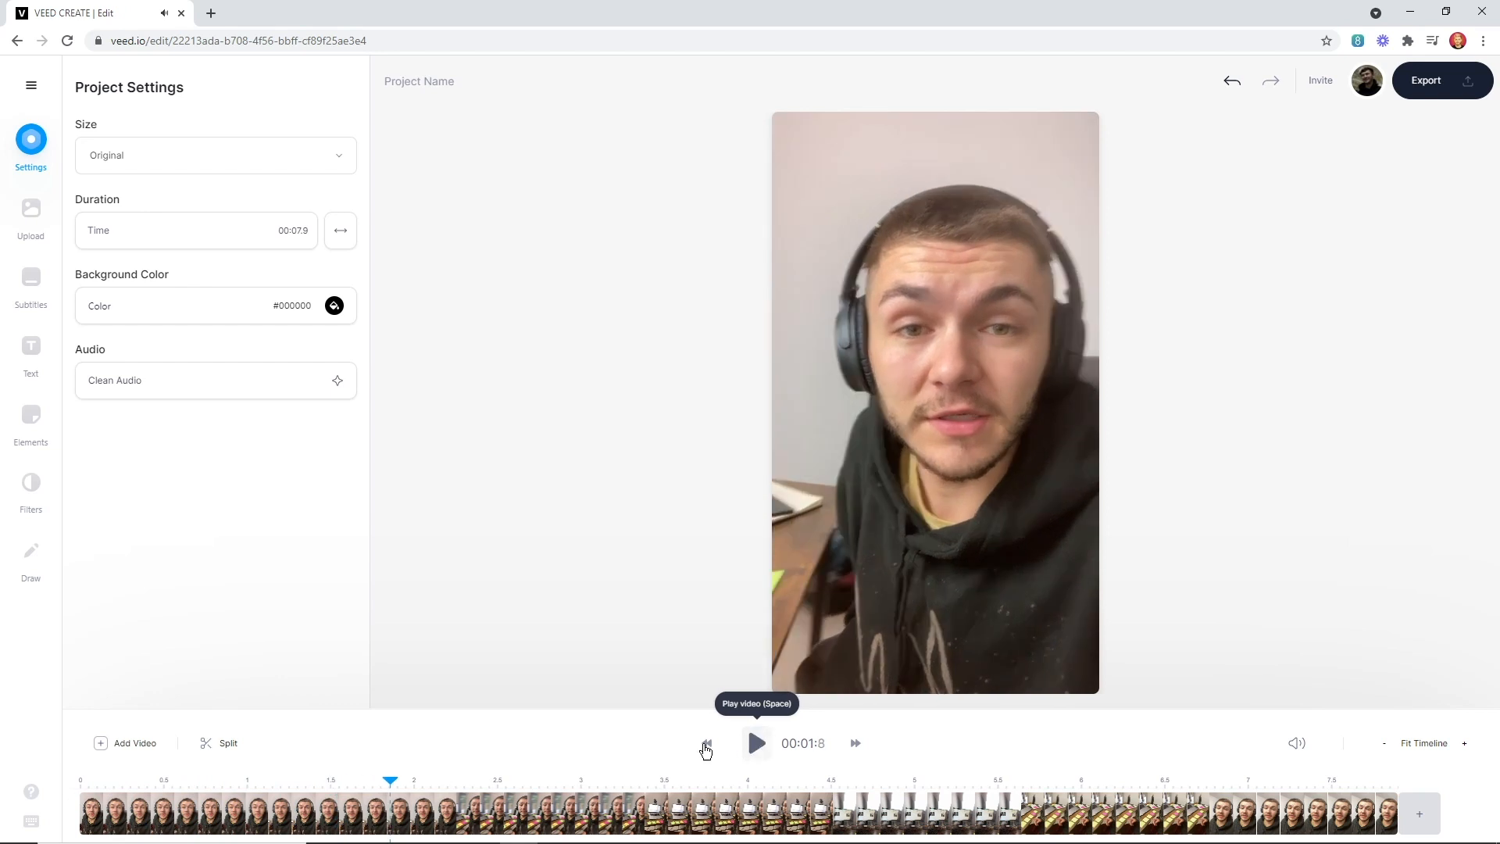
{"action": "mouse_move", "coordinate": [570, 591]}
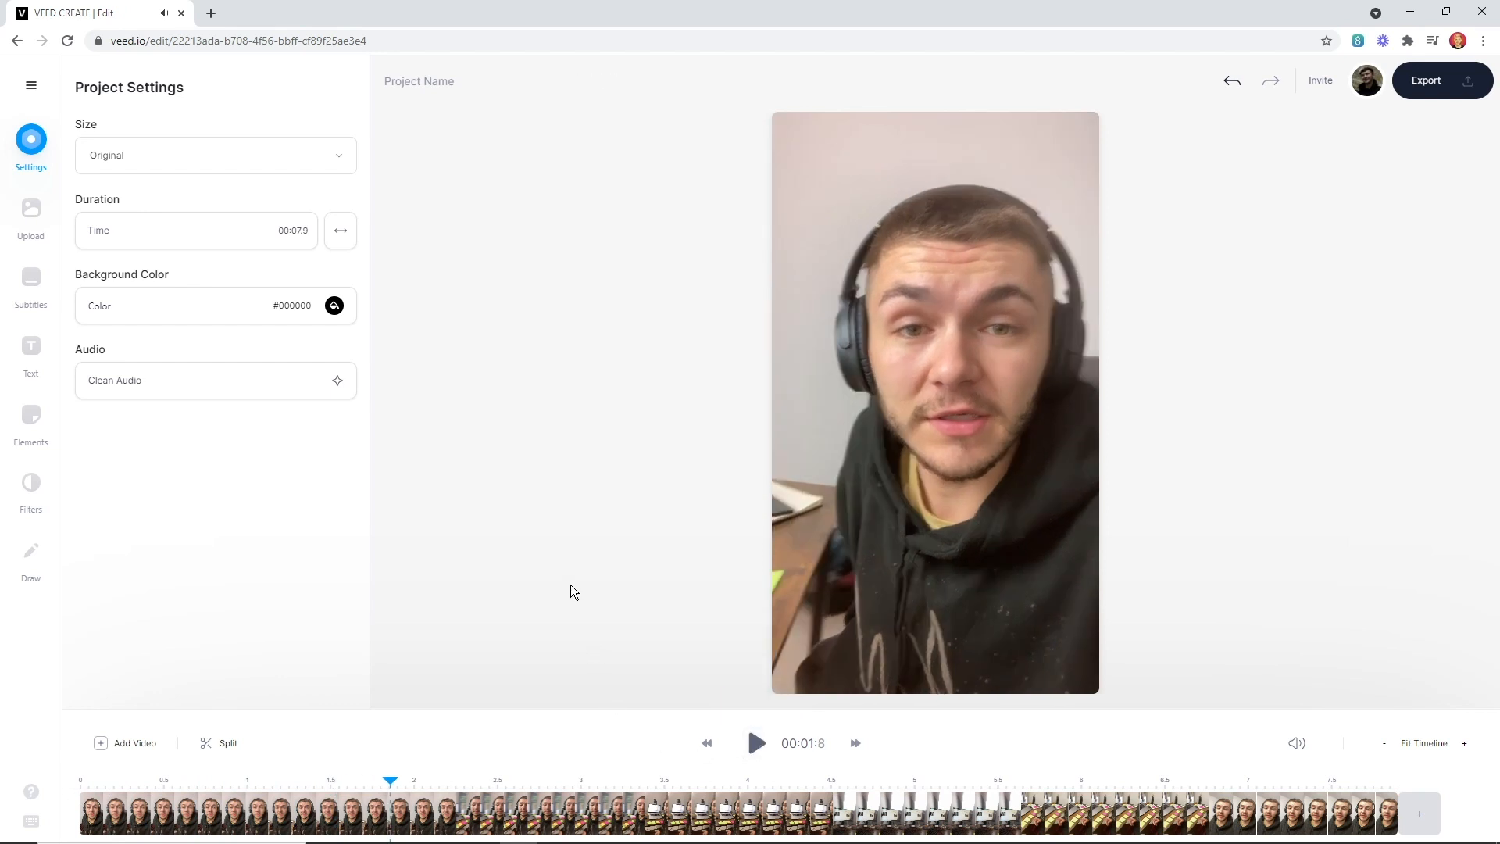
{"action": "mouse_move", "coordinate": [564, 581]}
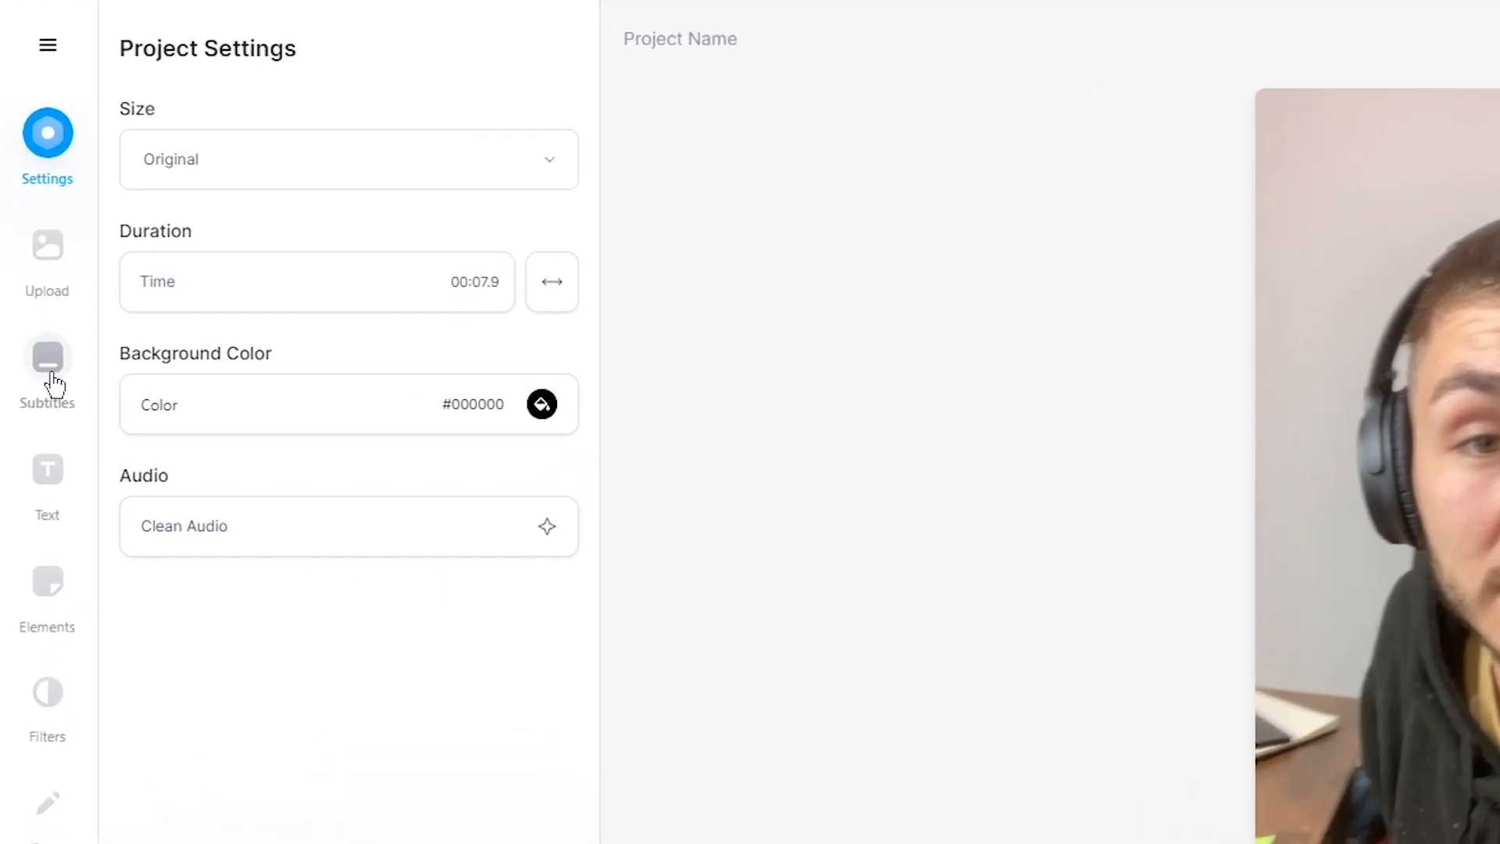
Step: Auto-transcribe the speech into English (United States) subtitles, producing three caption lines
{"action": "left_click", "coordinate": [47, 368]}
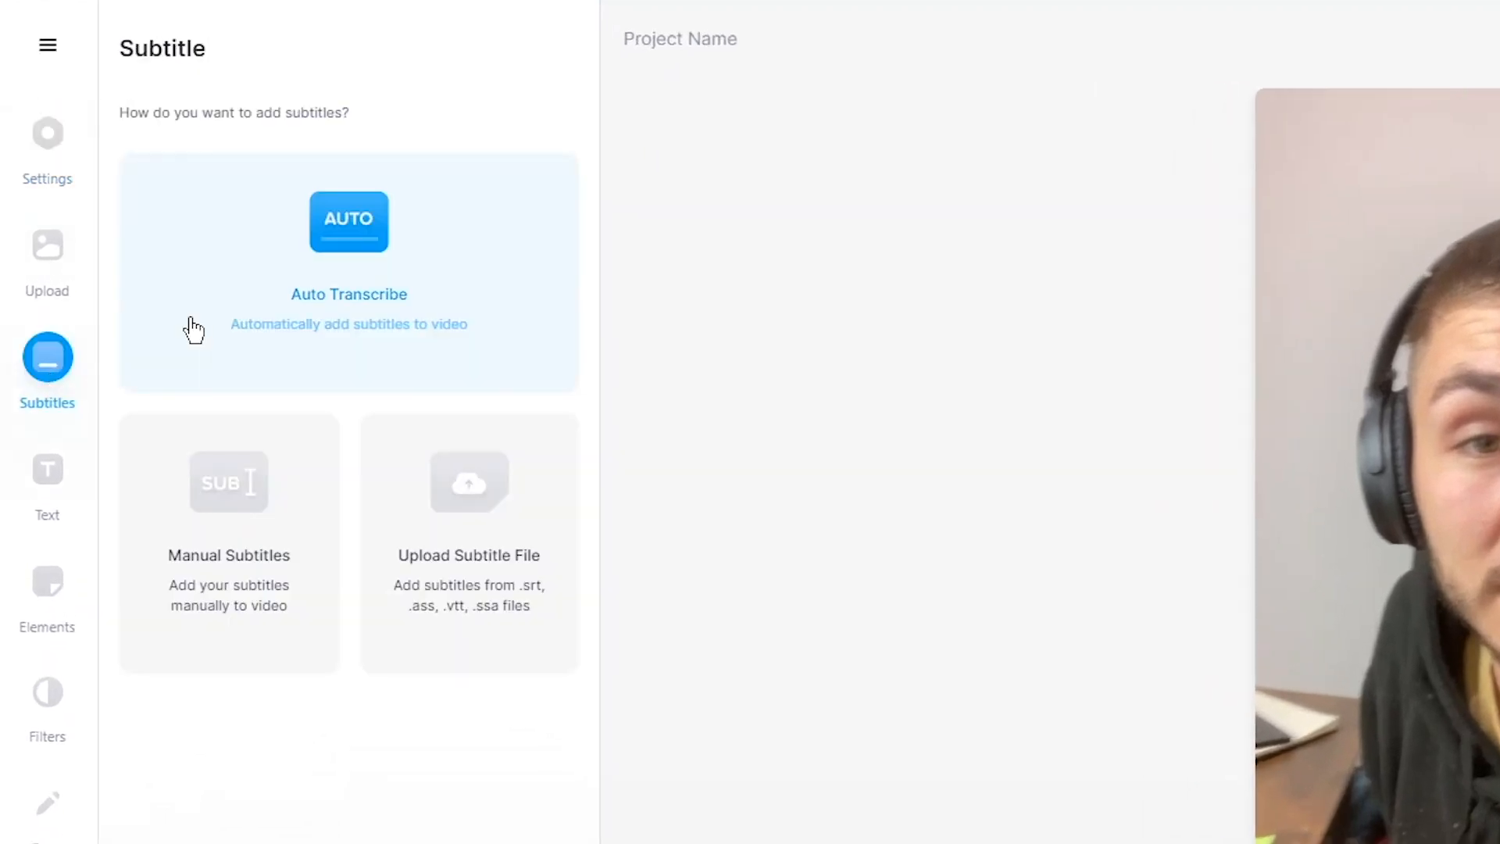
{"action": "mouse_move", "coordinate": [383, 306]}
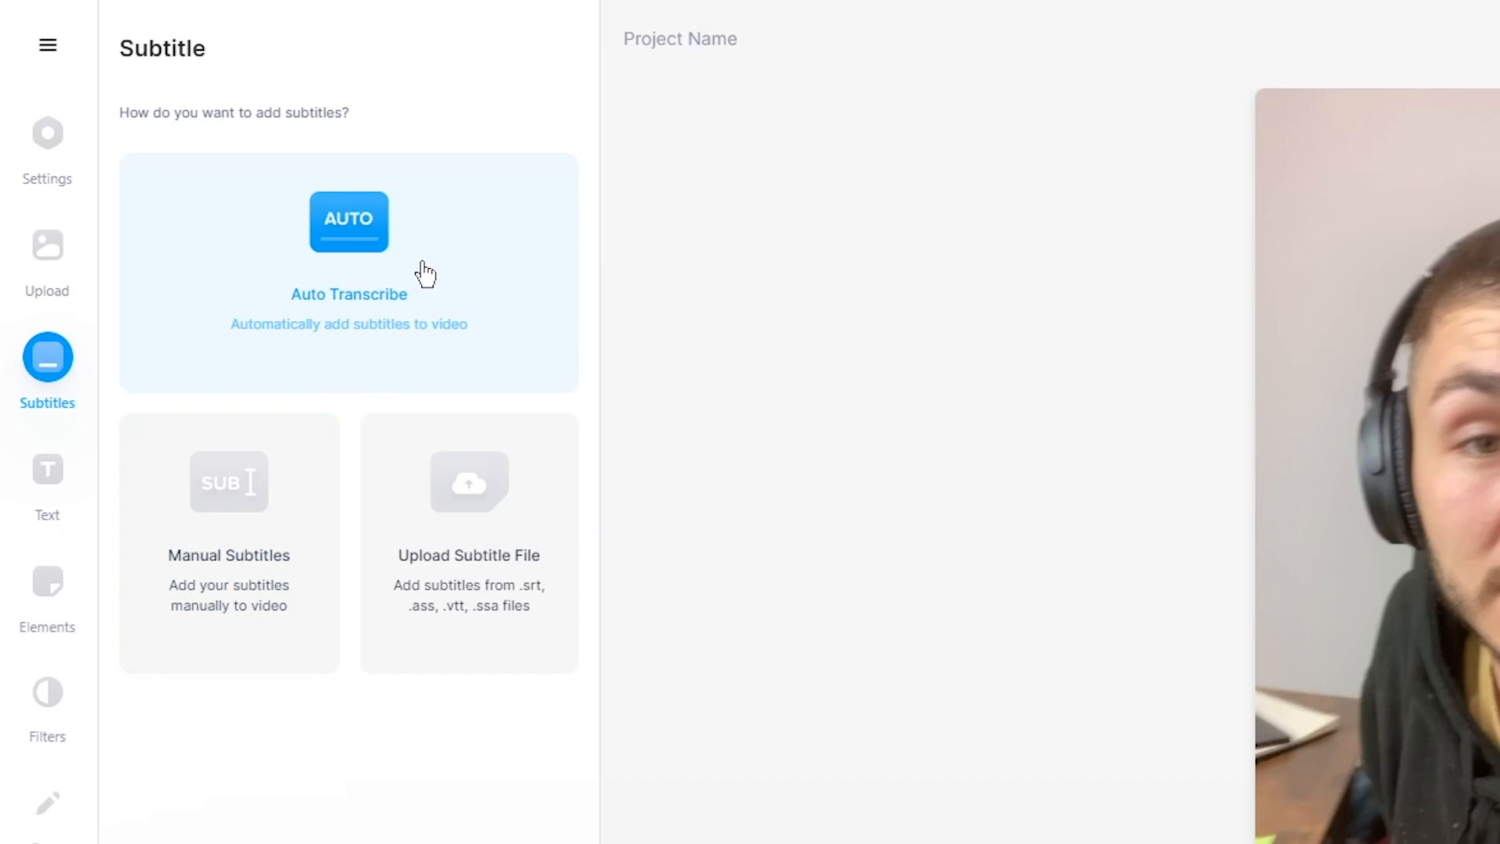
{"action": "left_click", "coordinate": [348, 221]}
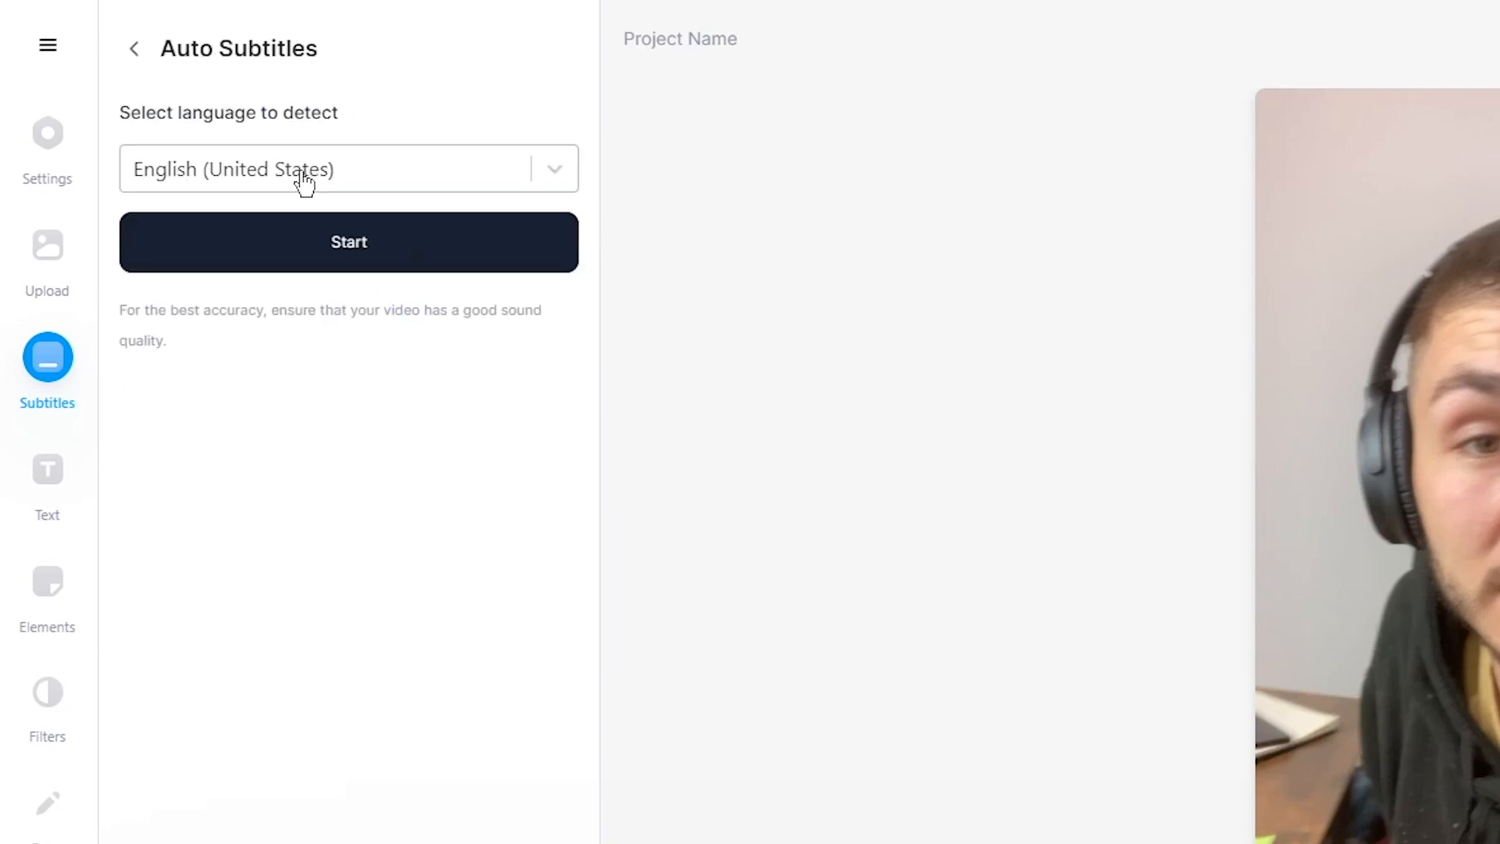
{"action": "left_click", "coordinate": [348, 241]}
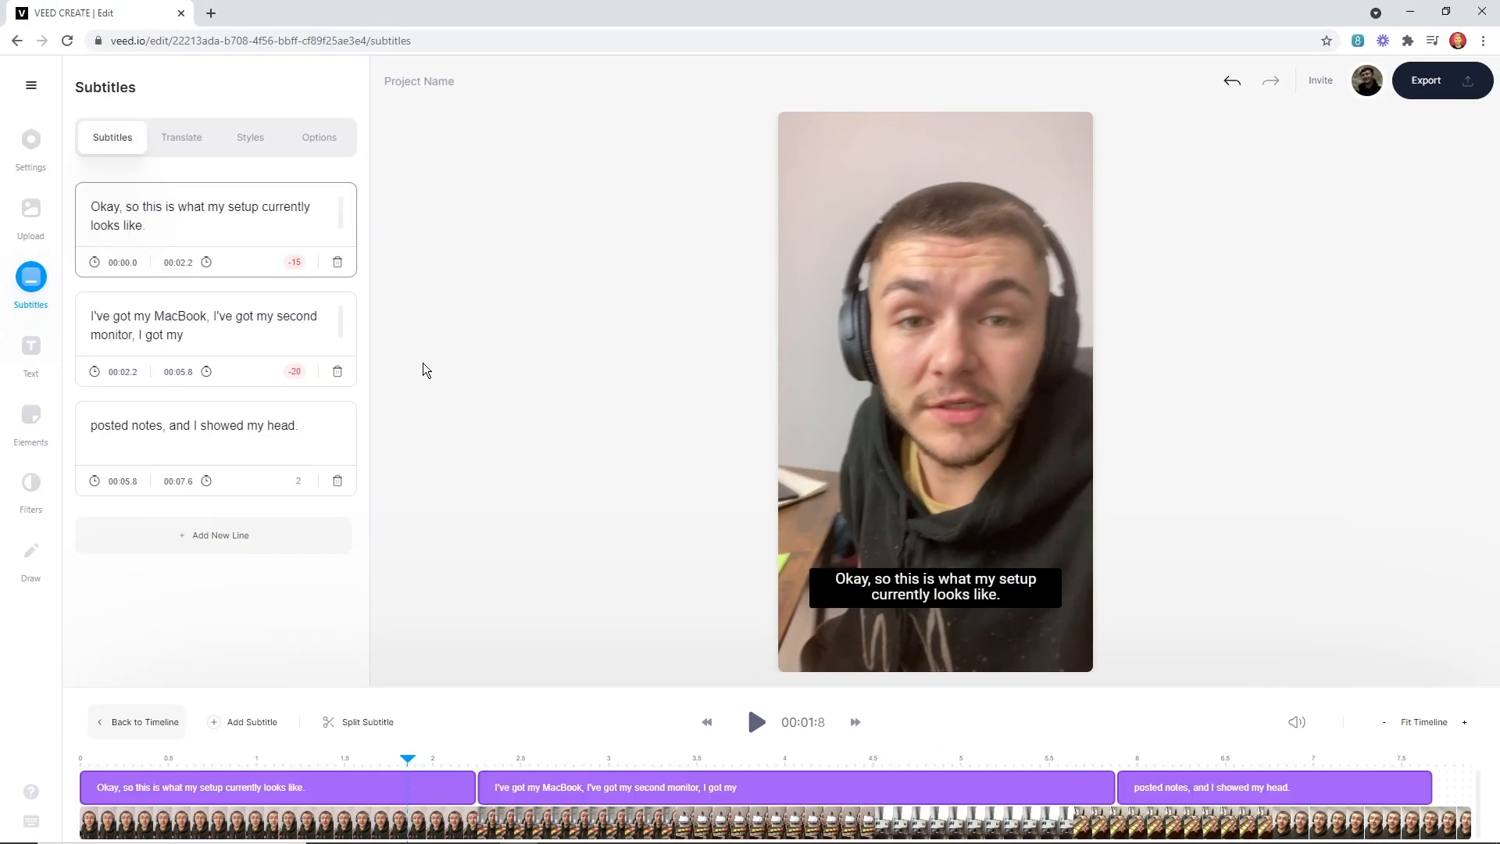
Step: Replay from near the start and pause on the third subtitle to correct 'posted notes'
{"action": "left_click", "coordinate": [182, 755]}
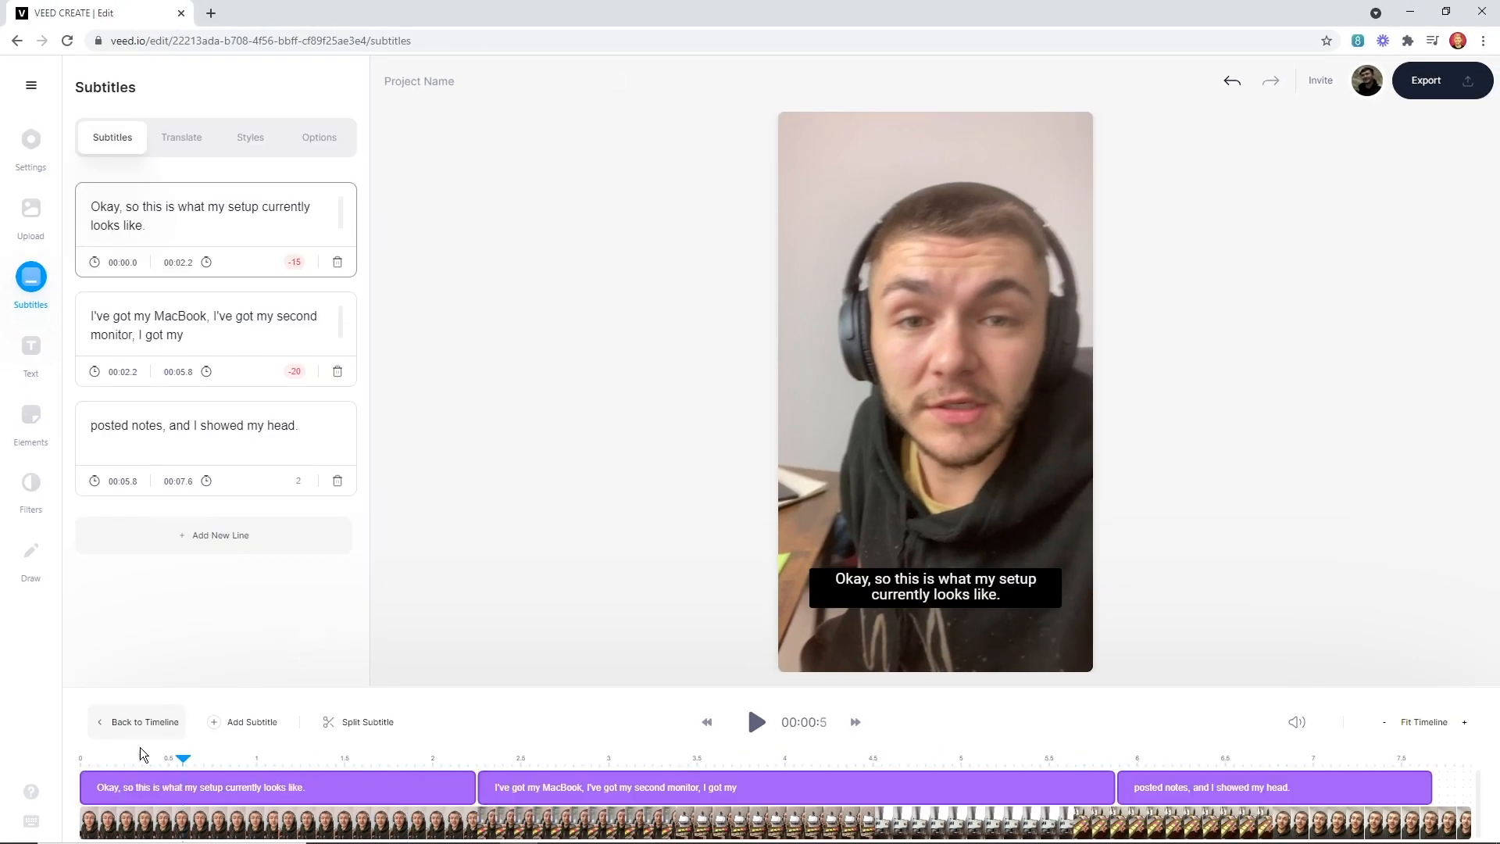
{"action": "left_click", "coordinate": [756, 721]}
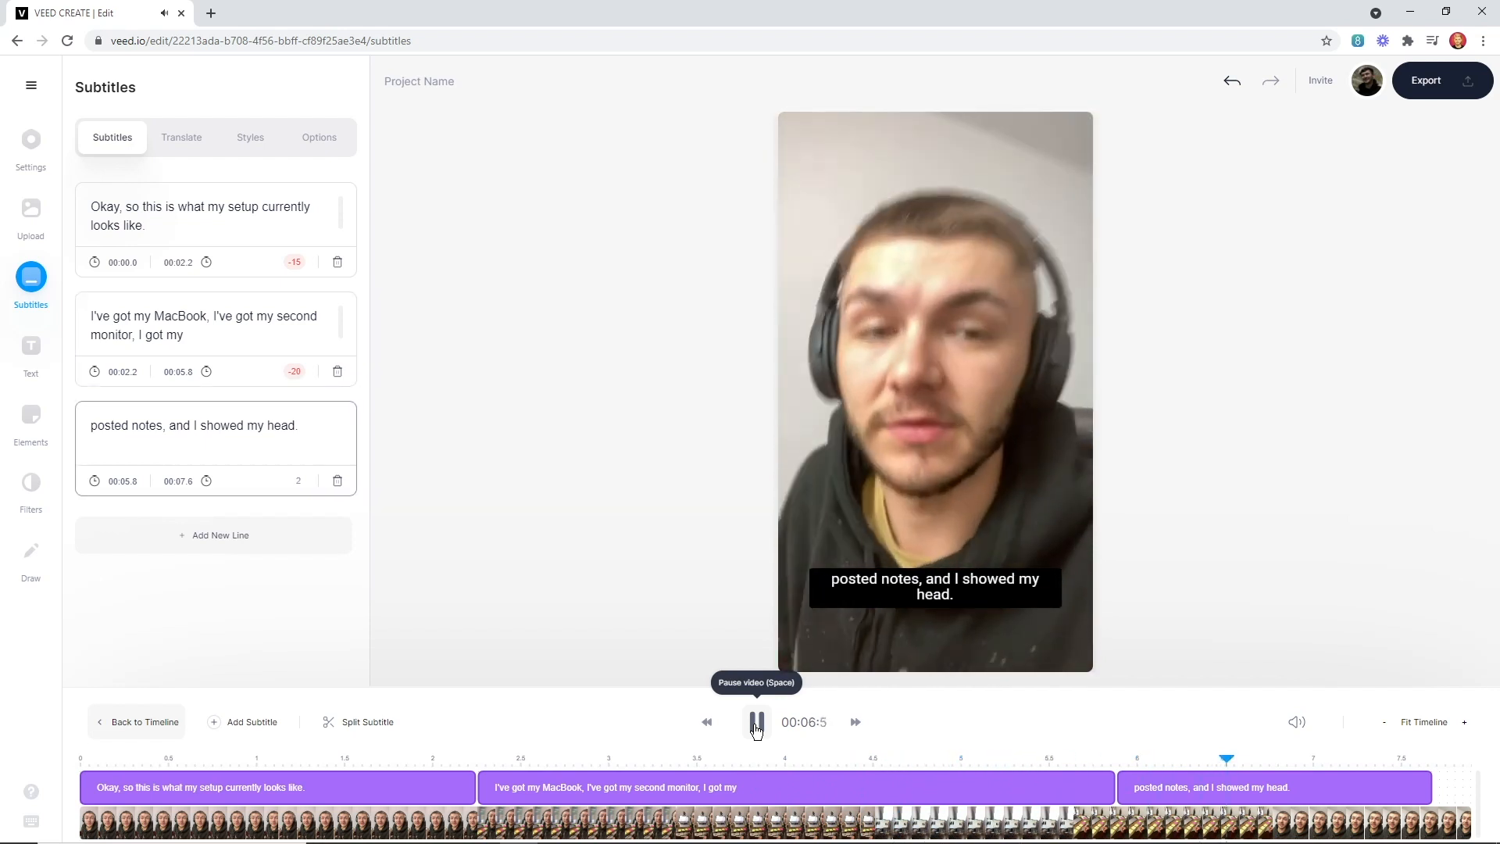
{"action": "left_click", "coordinate": [756, 722]}
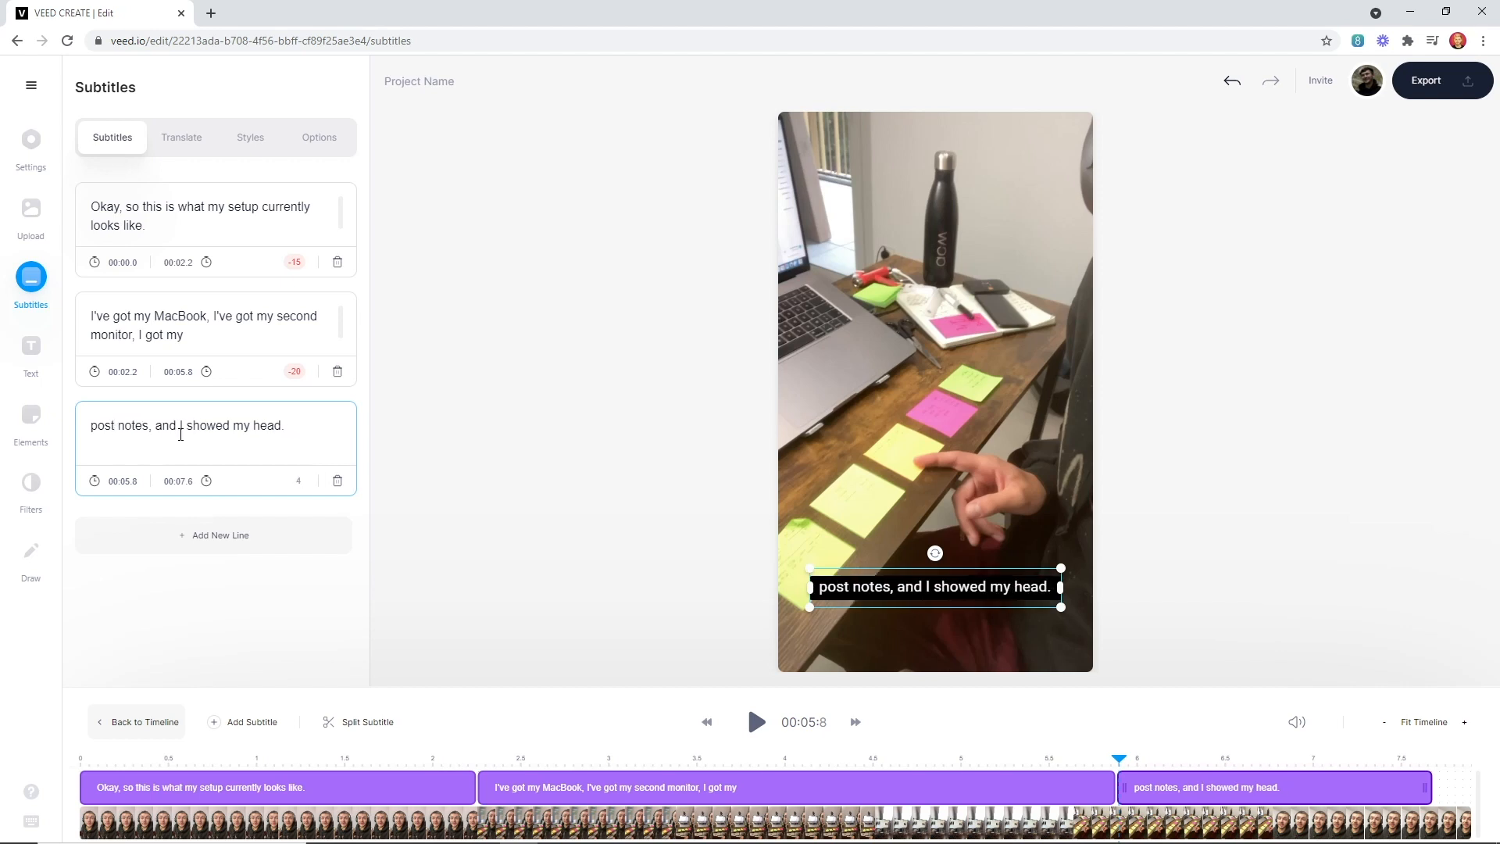
Step: Fix the third subtitle's wording: change 'post' to 'post-it' and 'showed' to 'shaved'
{"action": "left_click", "coordinate": [112, 425]}
{"action": "type", "text": "t-i"}
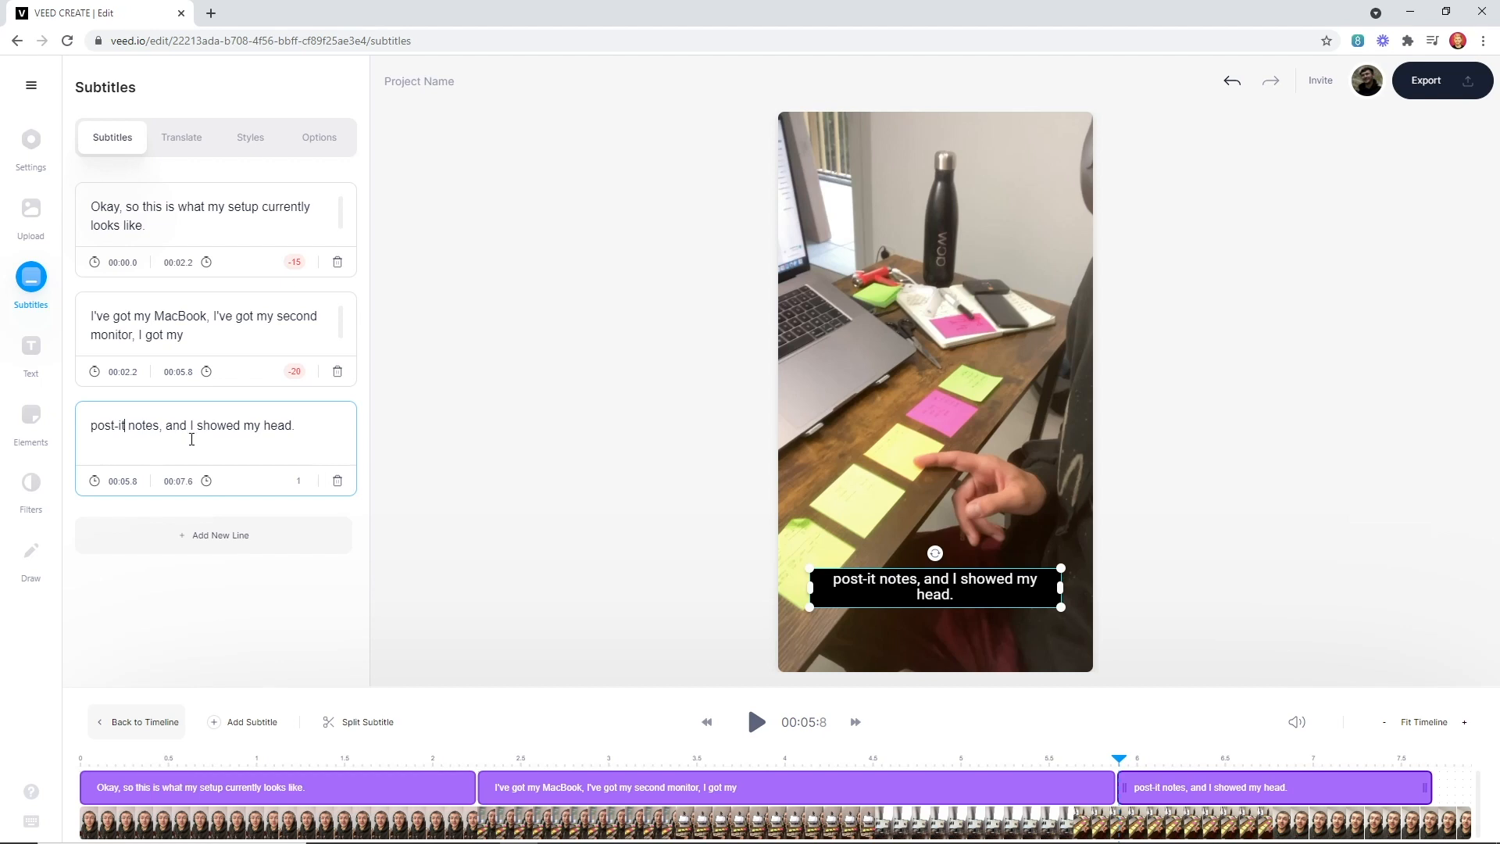
{"action": "double_click", "coordinate": [225, 425]}
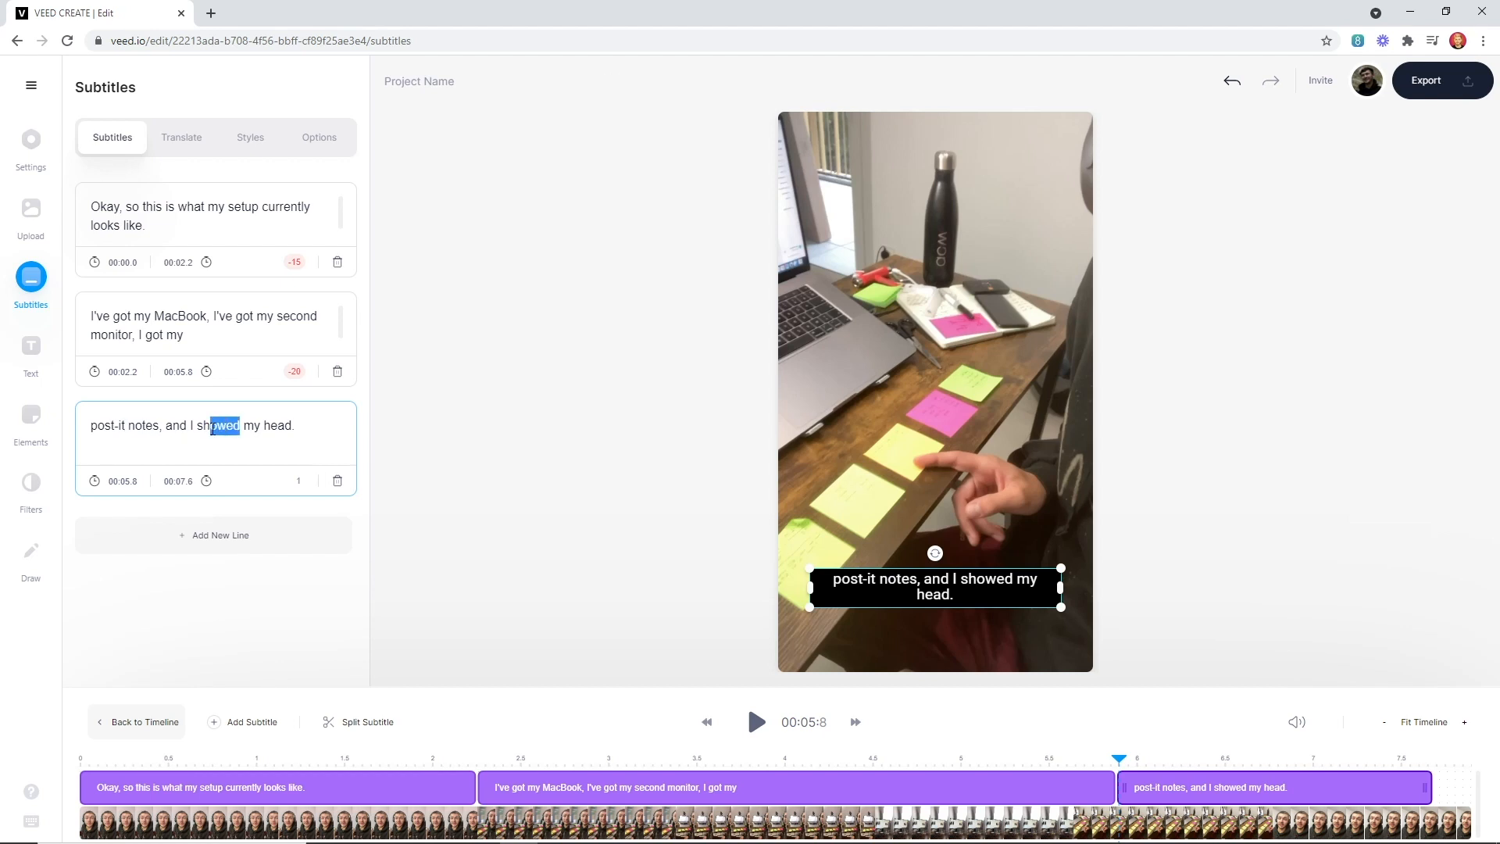
{"action": "type", "text": "shaved"}
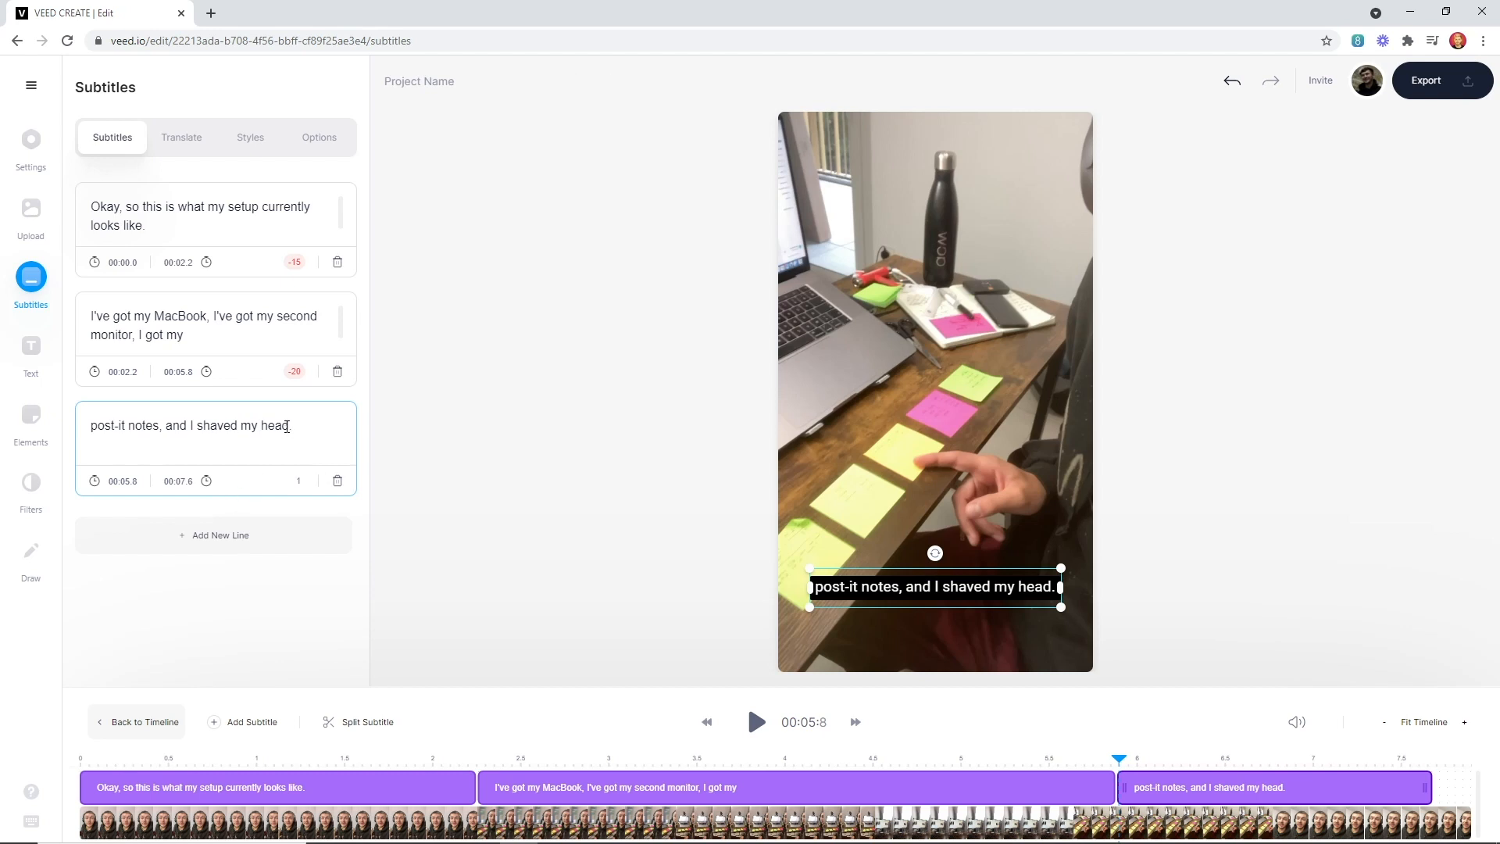
{"action": "left_click", "coordinate": [215, 229]}
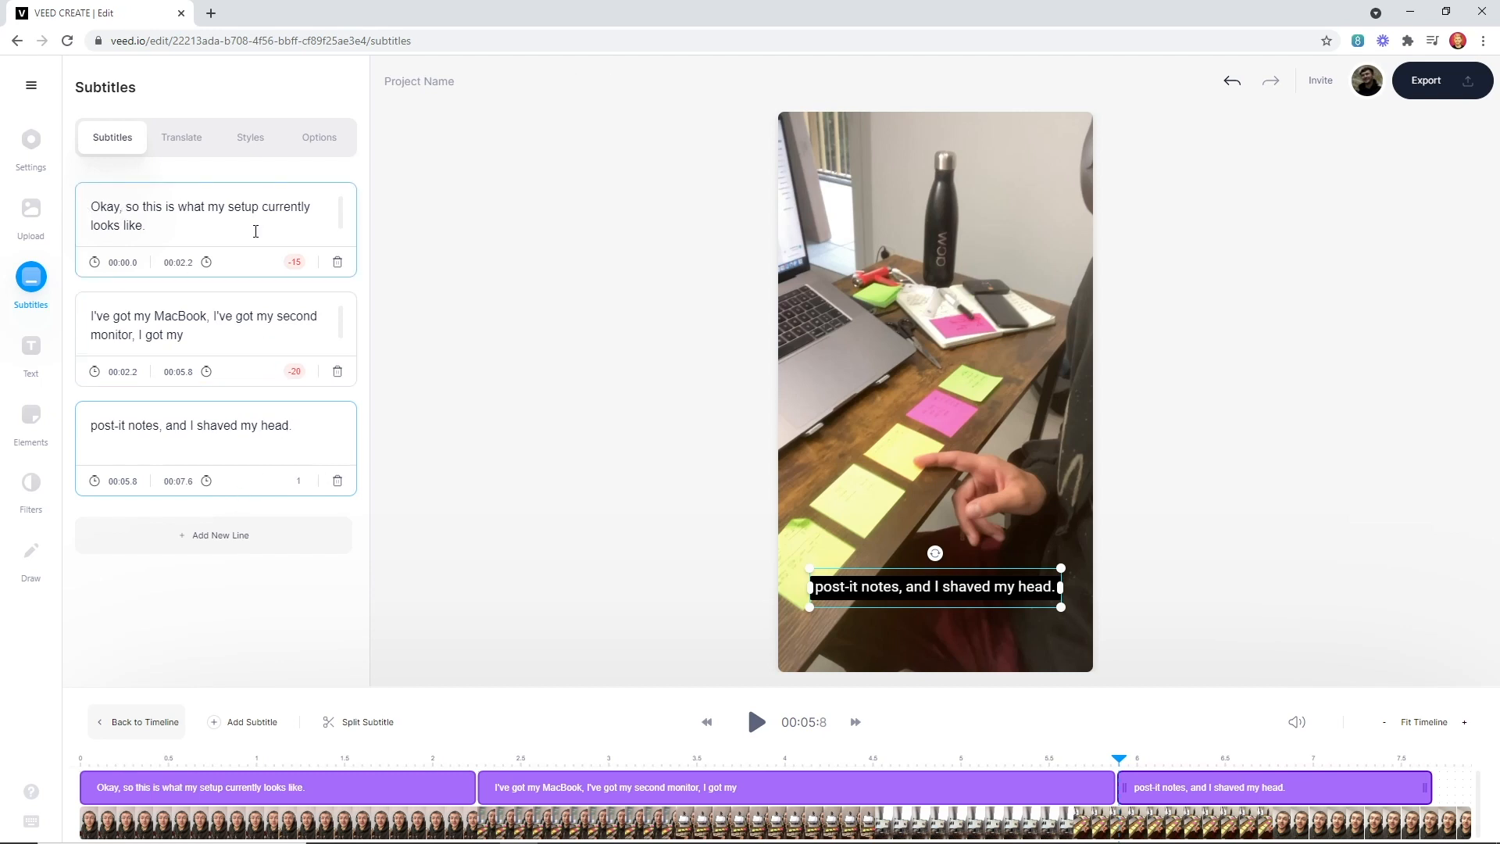
Step: Scrub through and play the second caption to split off 'I got my' after 'second monitor,'
{"action": "left_click", "coordinate": [605, 758]}
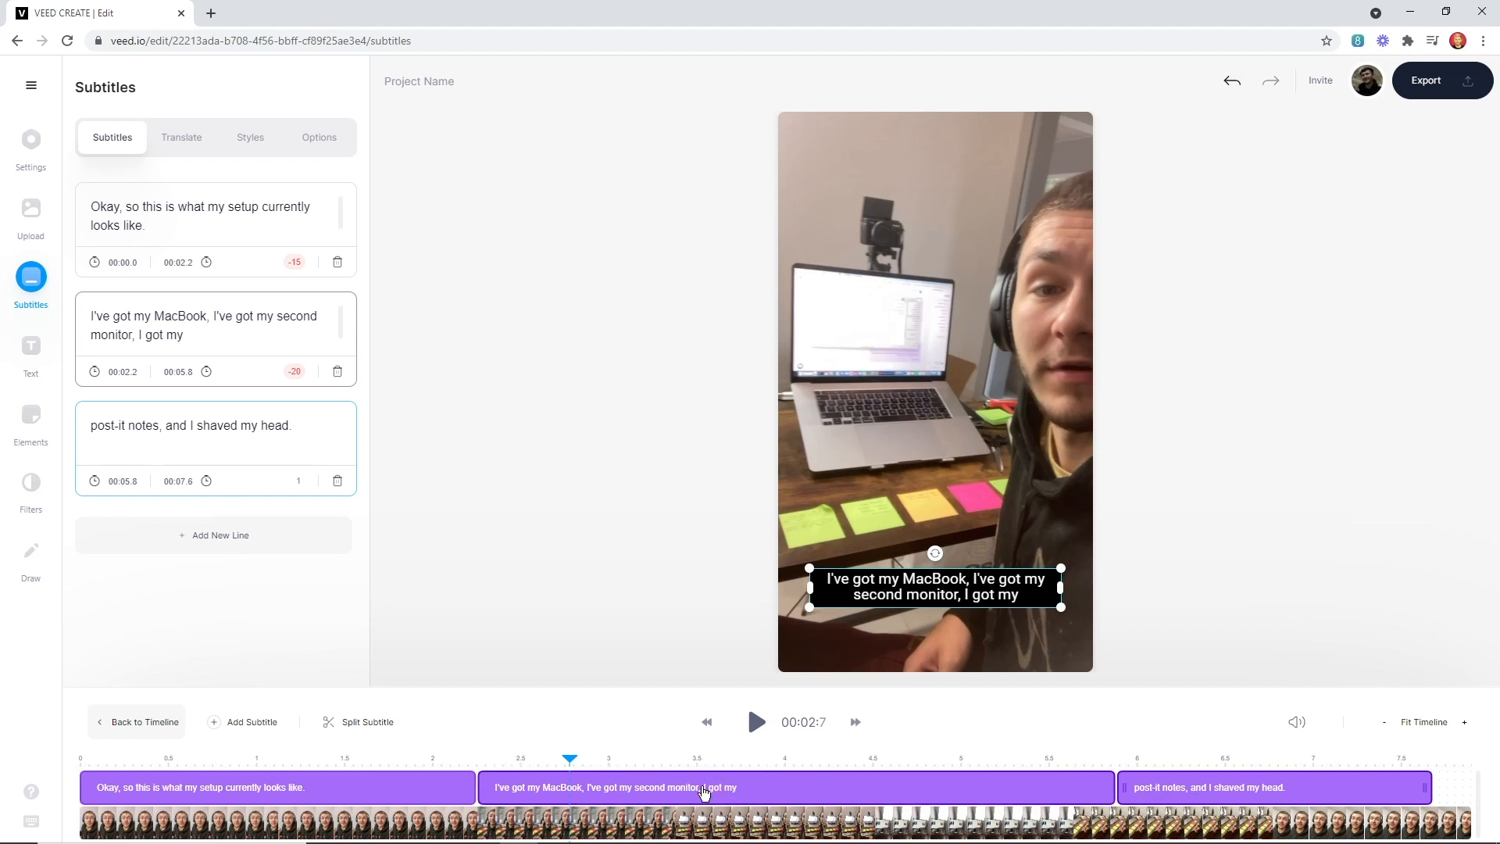
{"action": "mouse_move", "coordinate": [788, 763]}
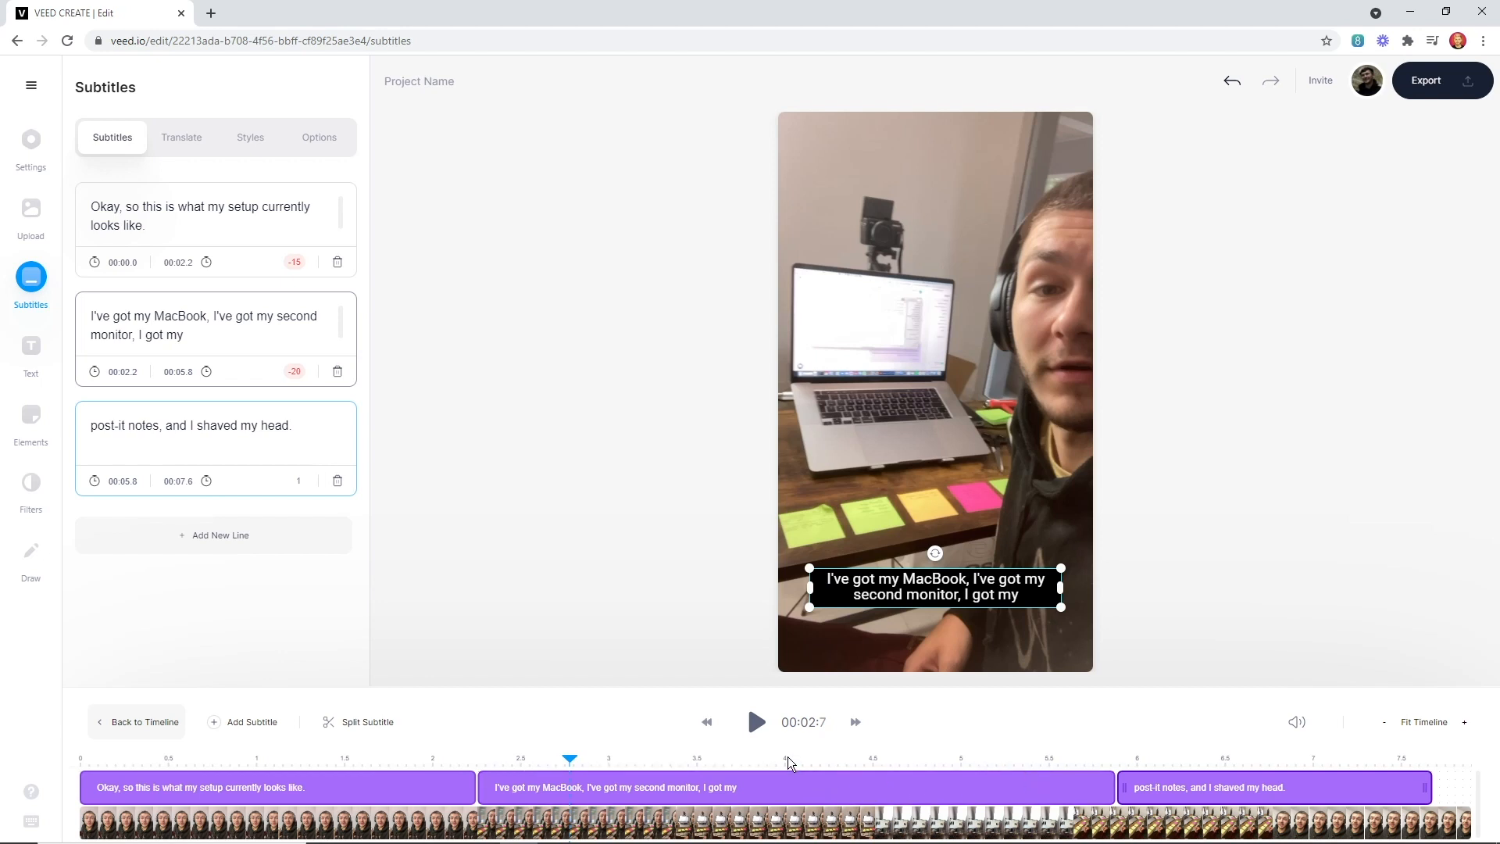
{"action": "left_click", "coordinate": [921, 758]}
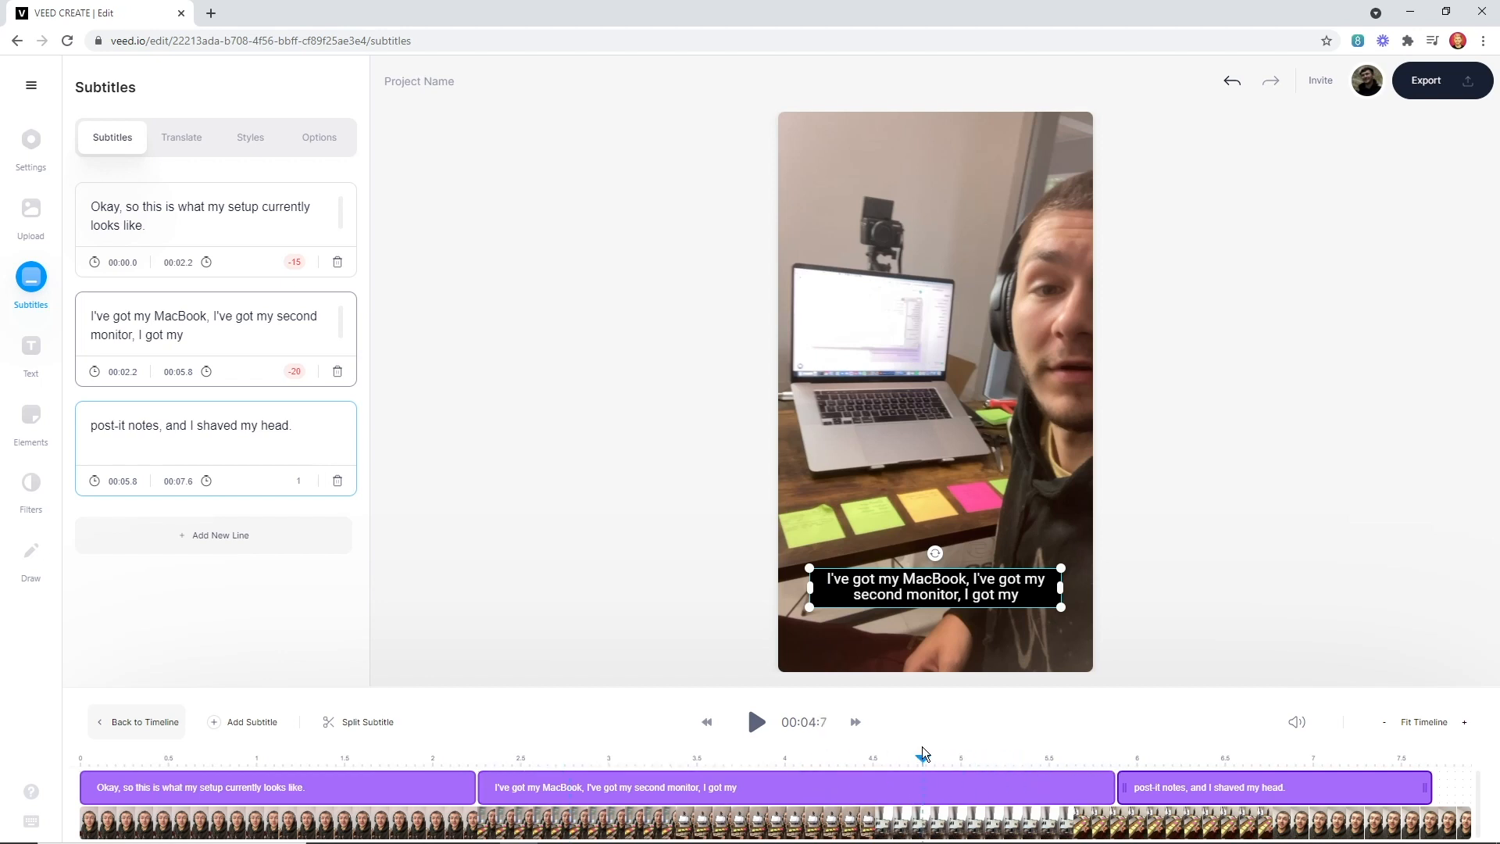
{"action": "left_click", "coordinate": [755, 721]}
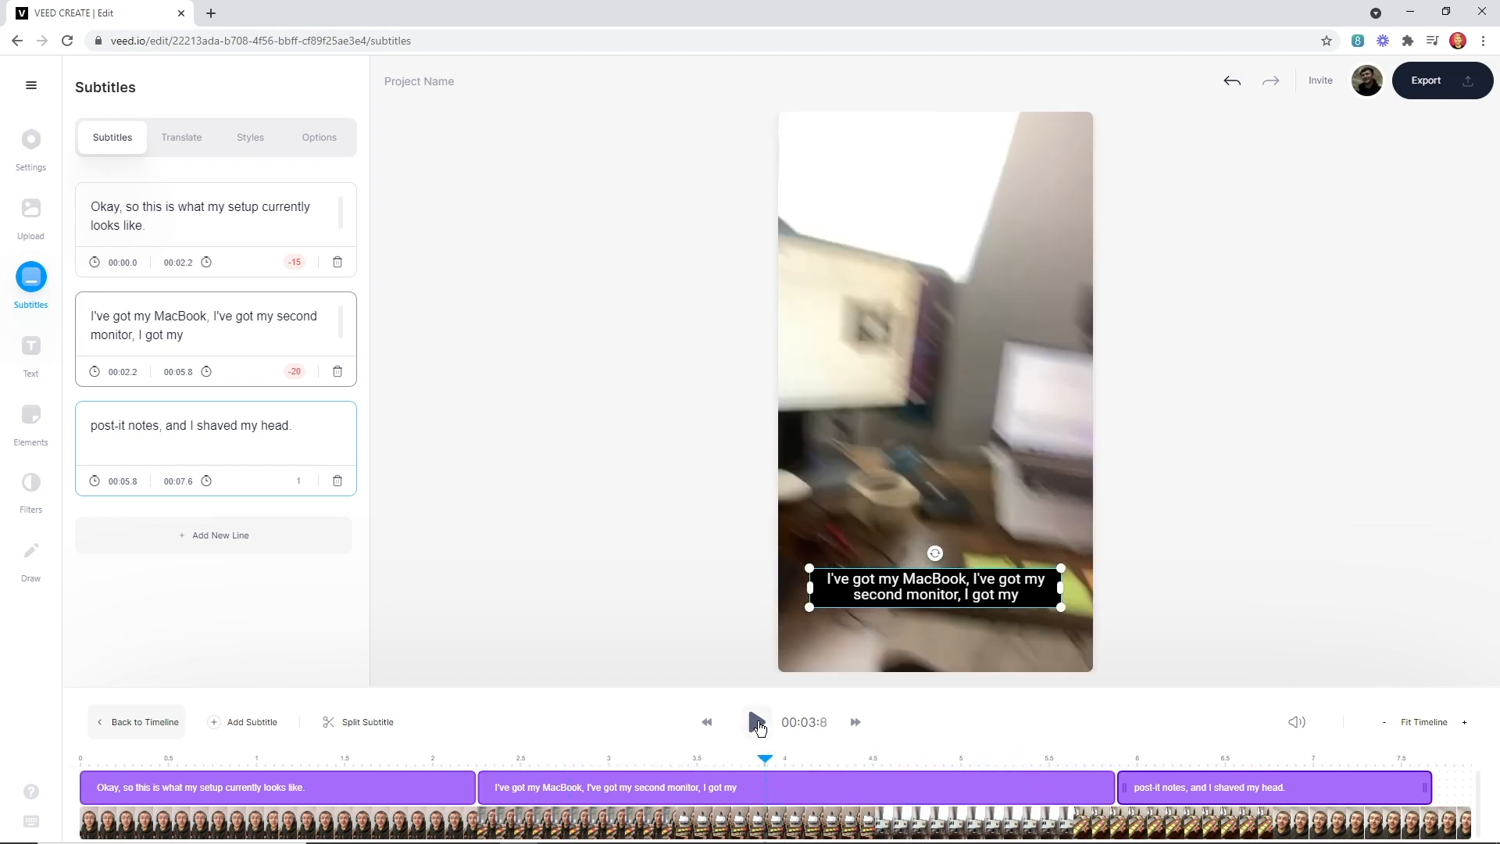
{"action": "mouse_move", "coordinate": [755, 722]}
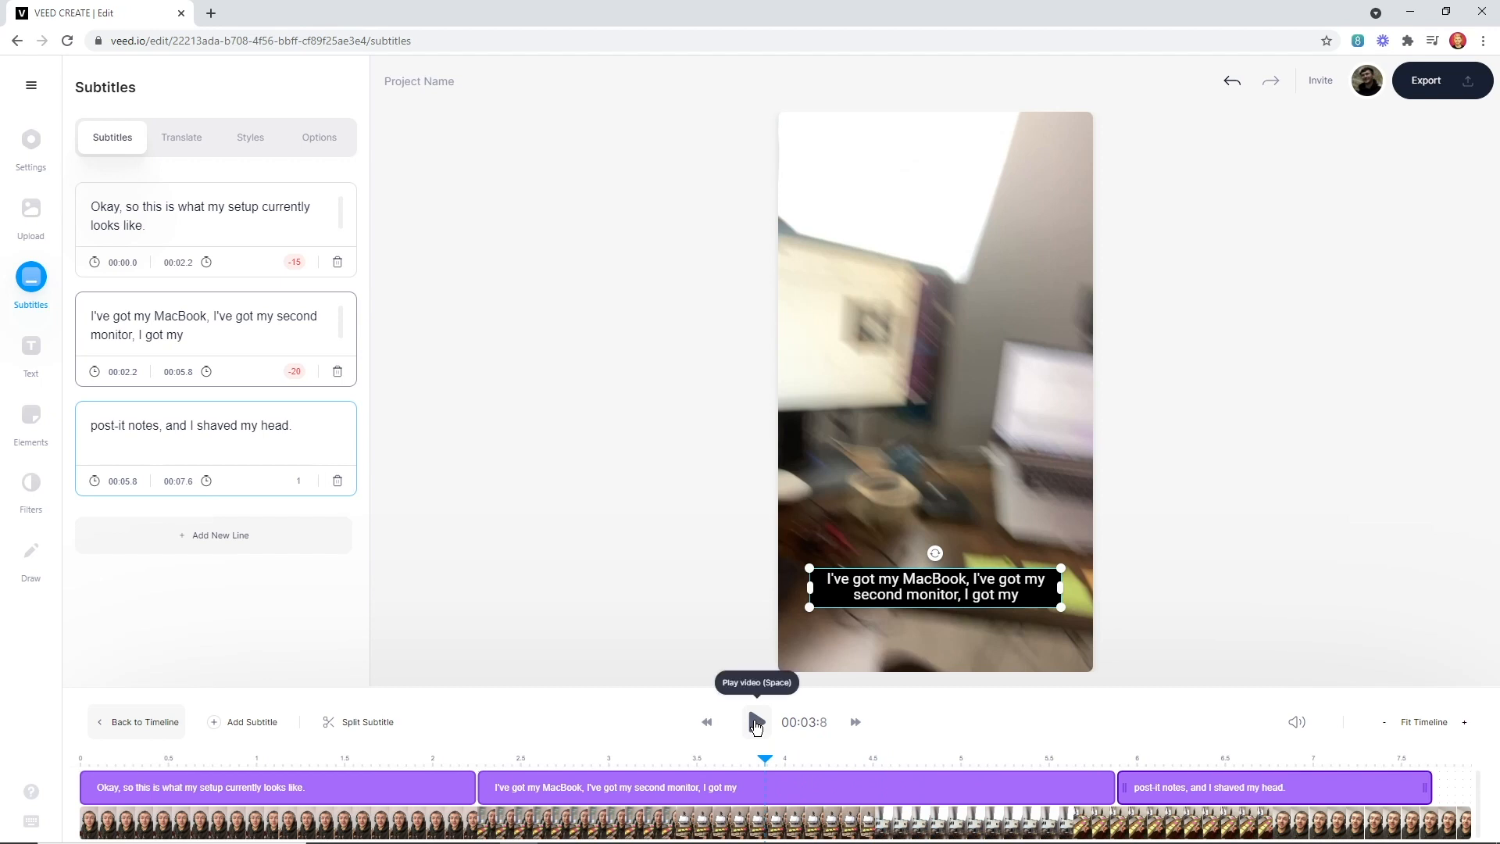
{"action": "left_click", "coordinate": [755, 722]}
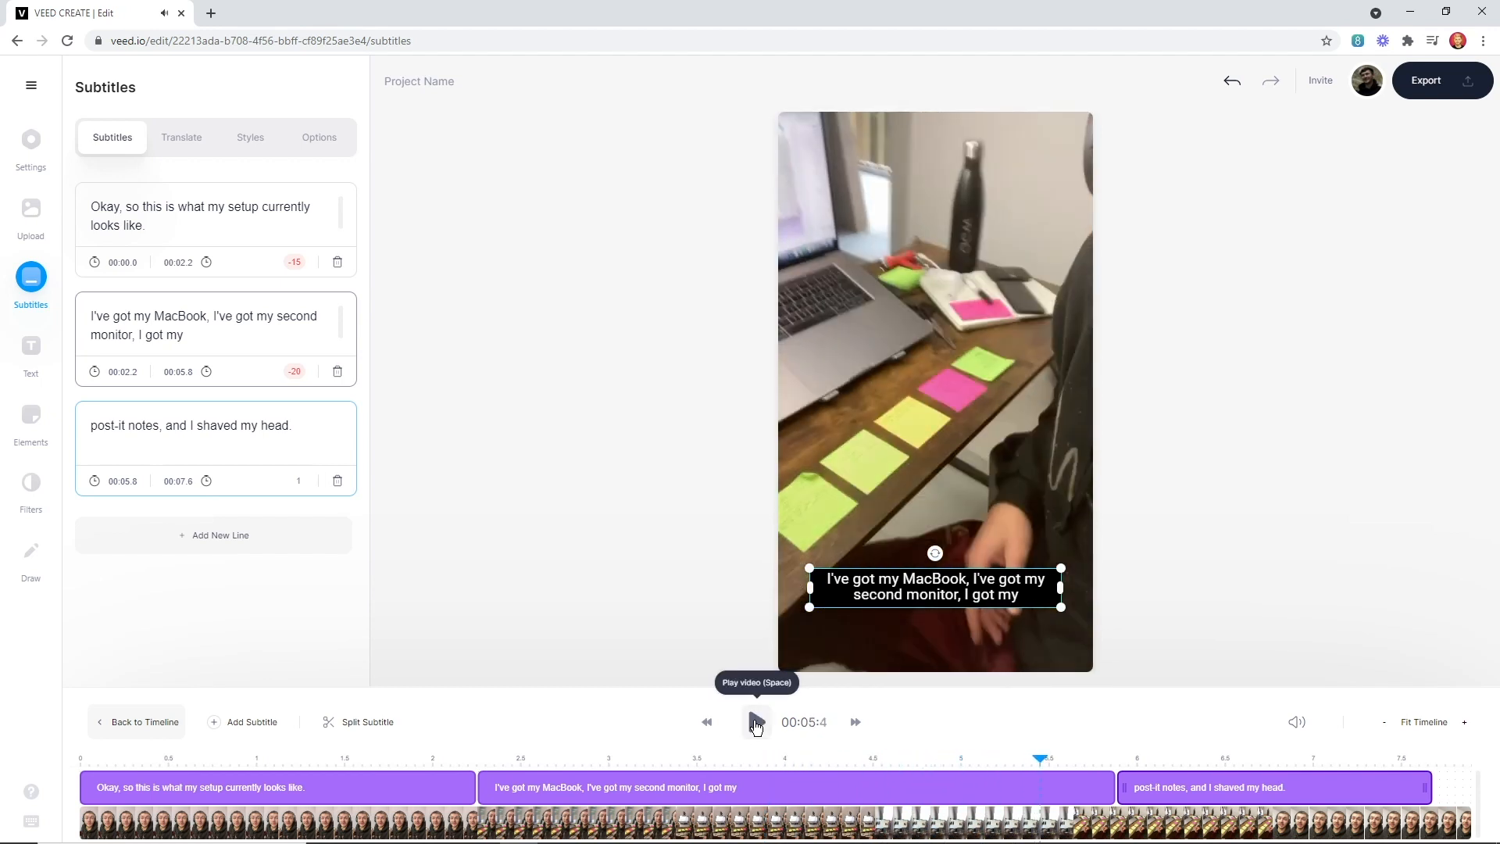
{"action": "left_click", "coordinate": [755, 721]}
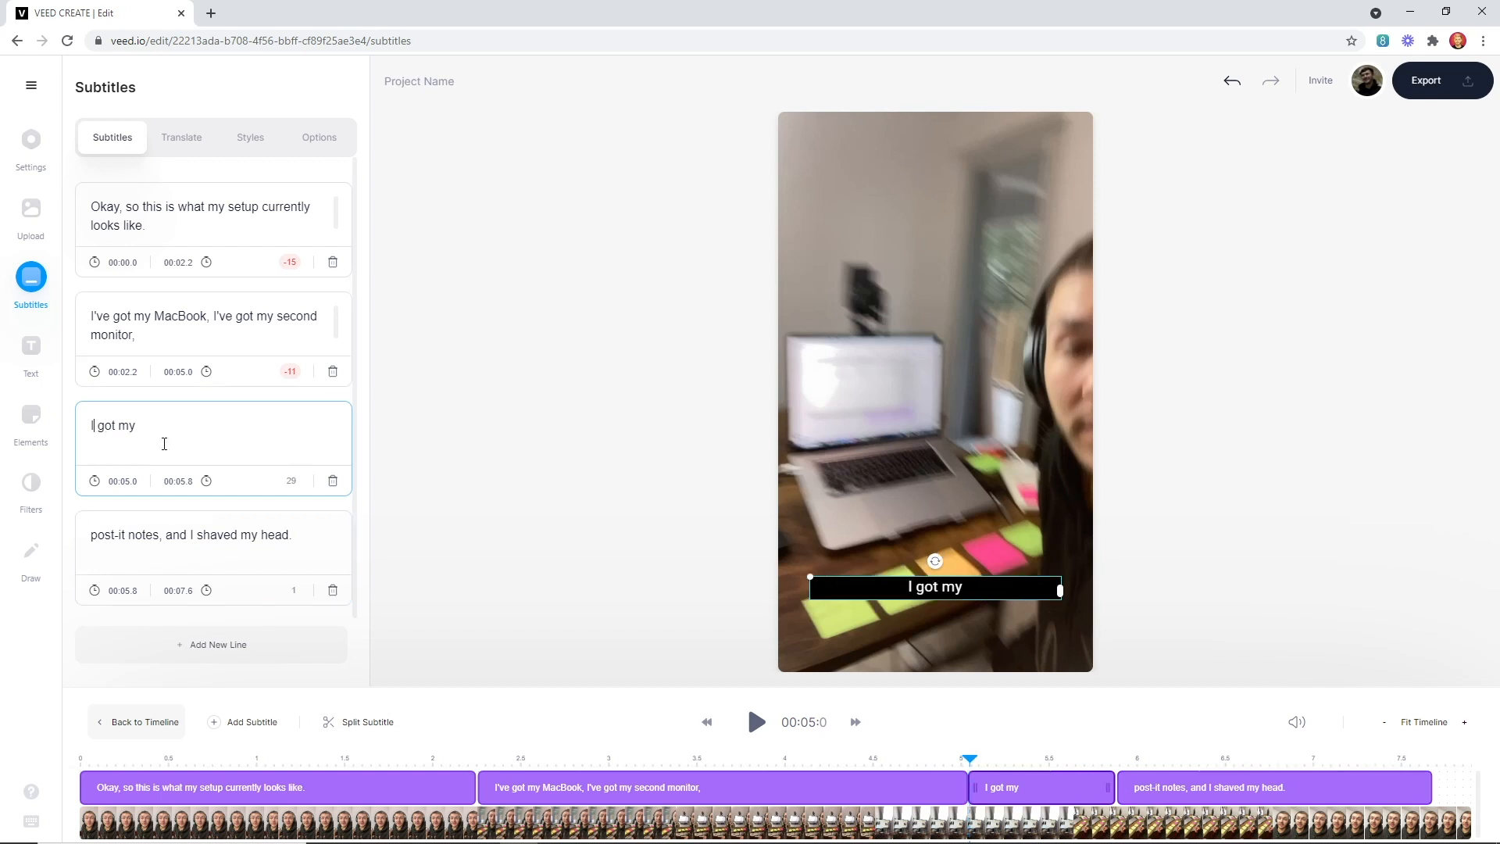
Step: Change the third caption to 'I've got my' and move 'post-it notes,' into it
{"action": "type", "text": "'ve"}
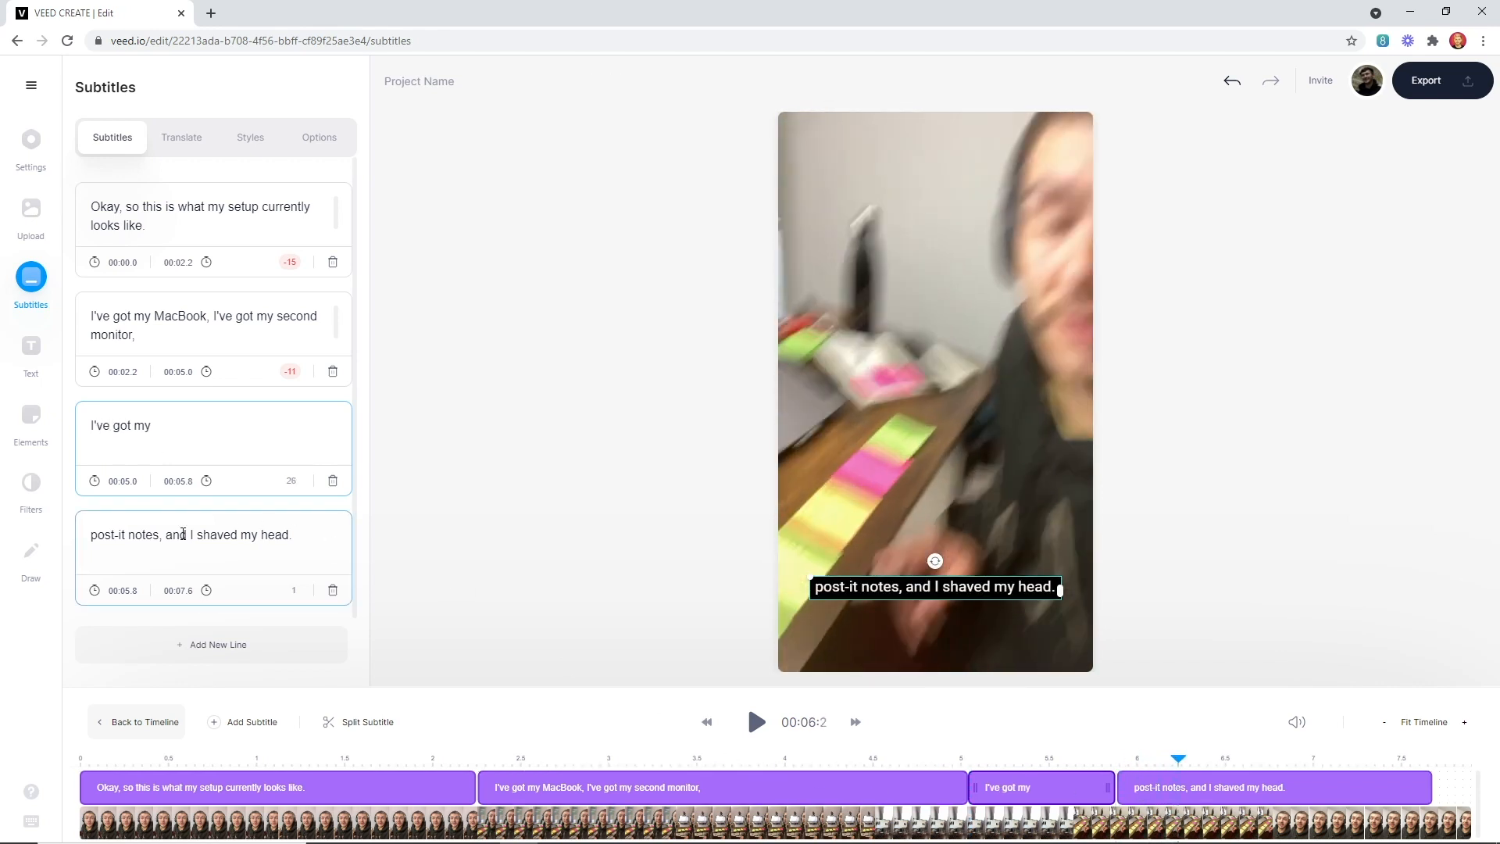
{"action": "double_click", "coordinate": [124, 534]}
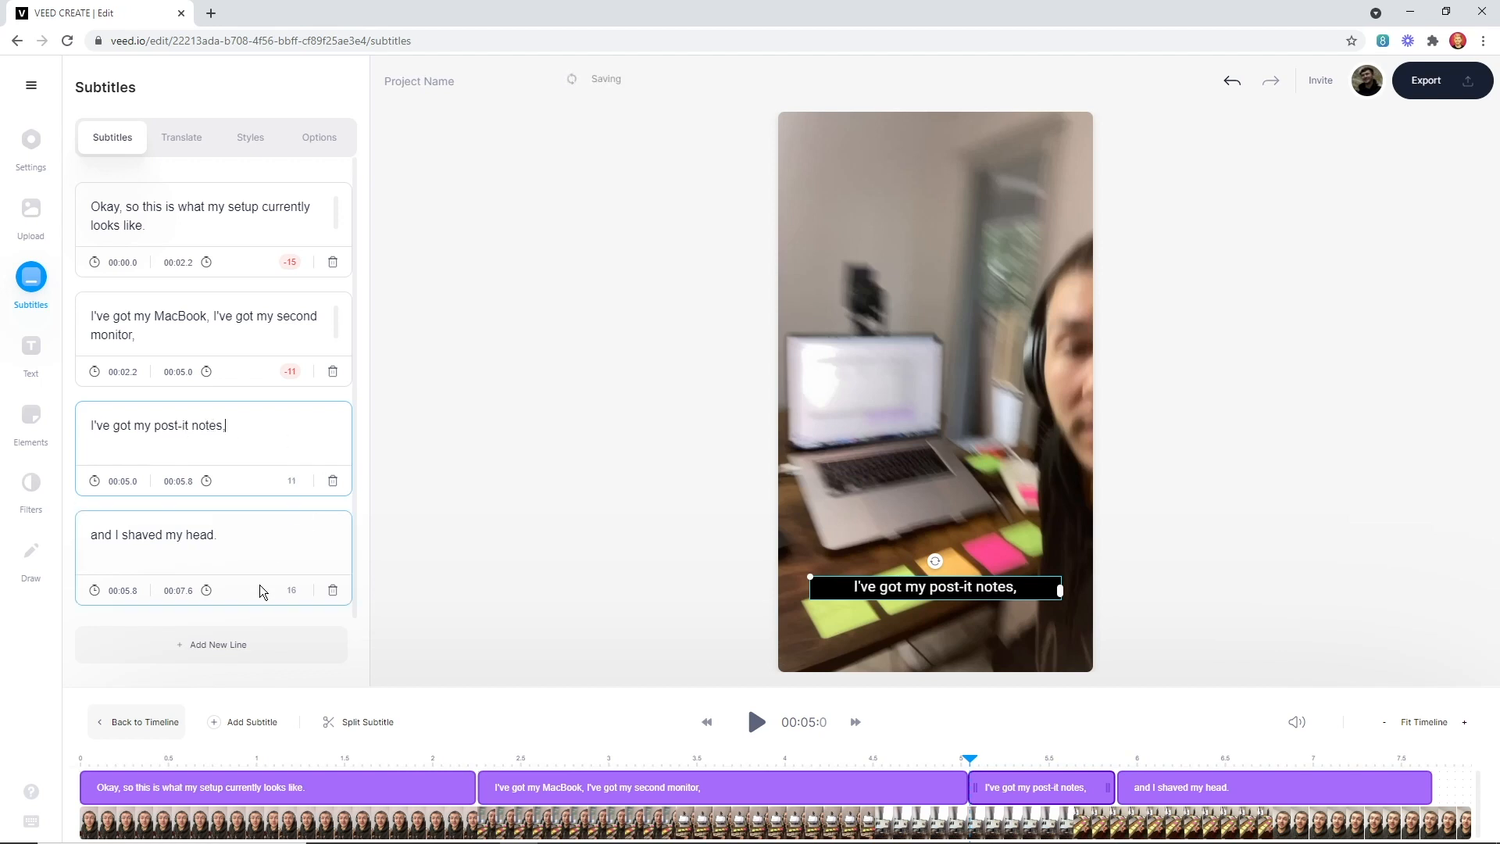
{"action": "left_click", "coordinate": [31, 140]}
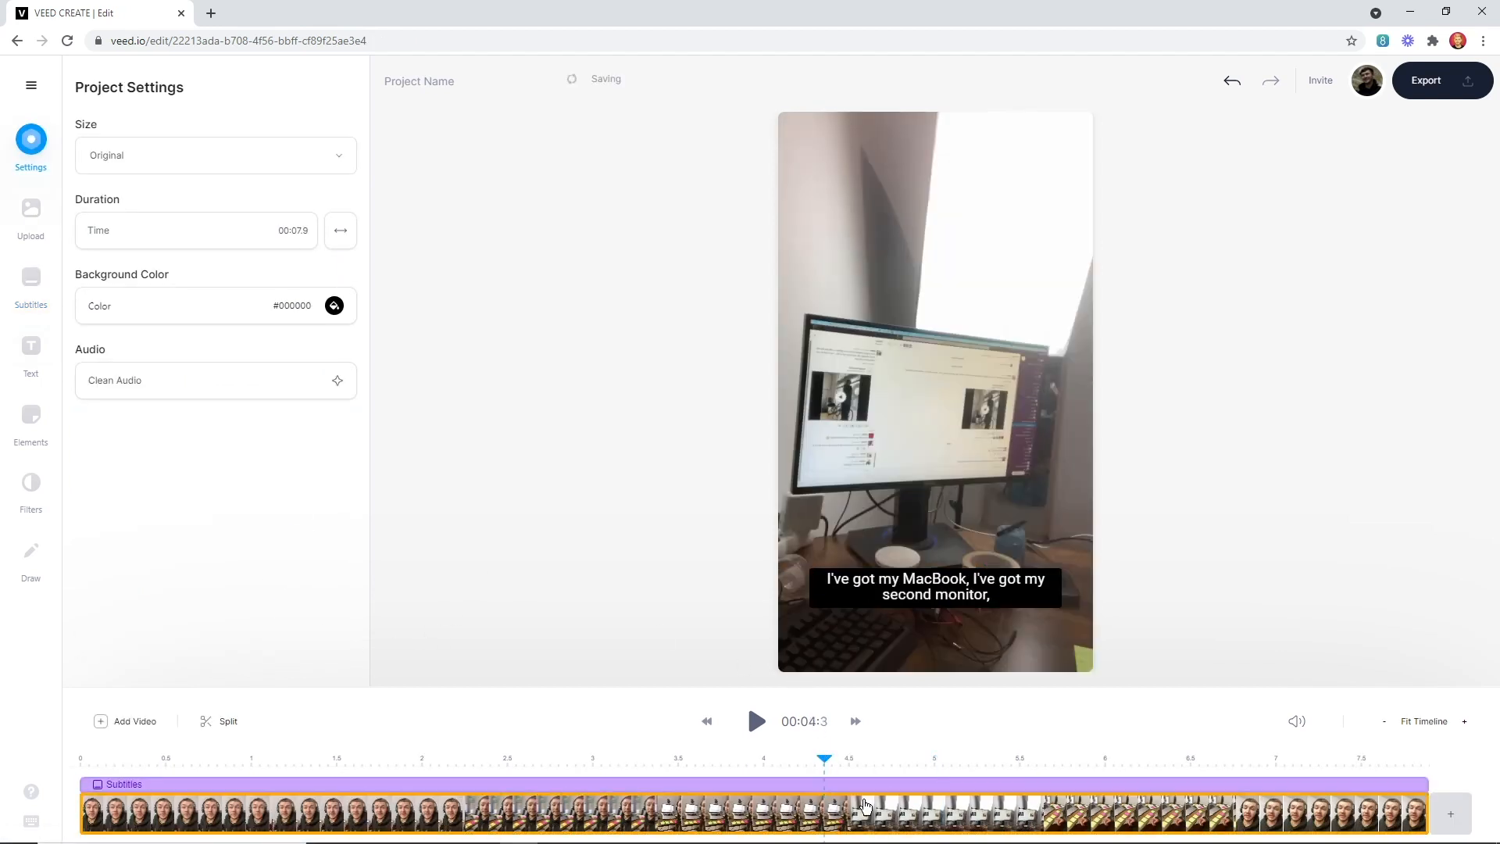
{"action": "left_click", "coordinate": [29, 282]}
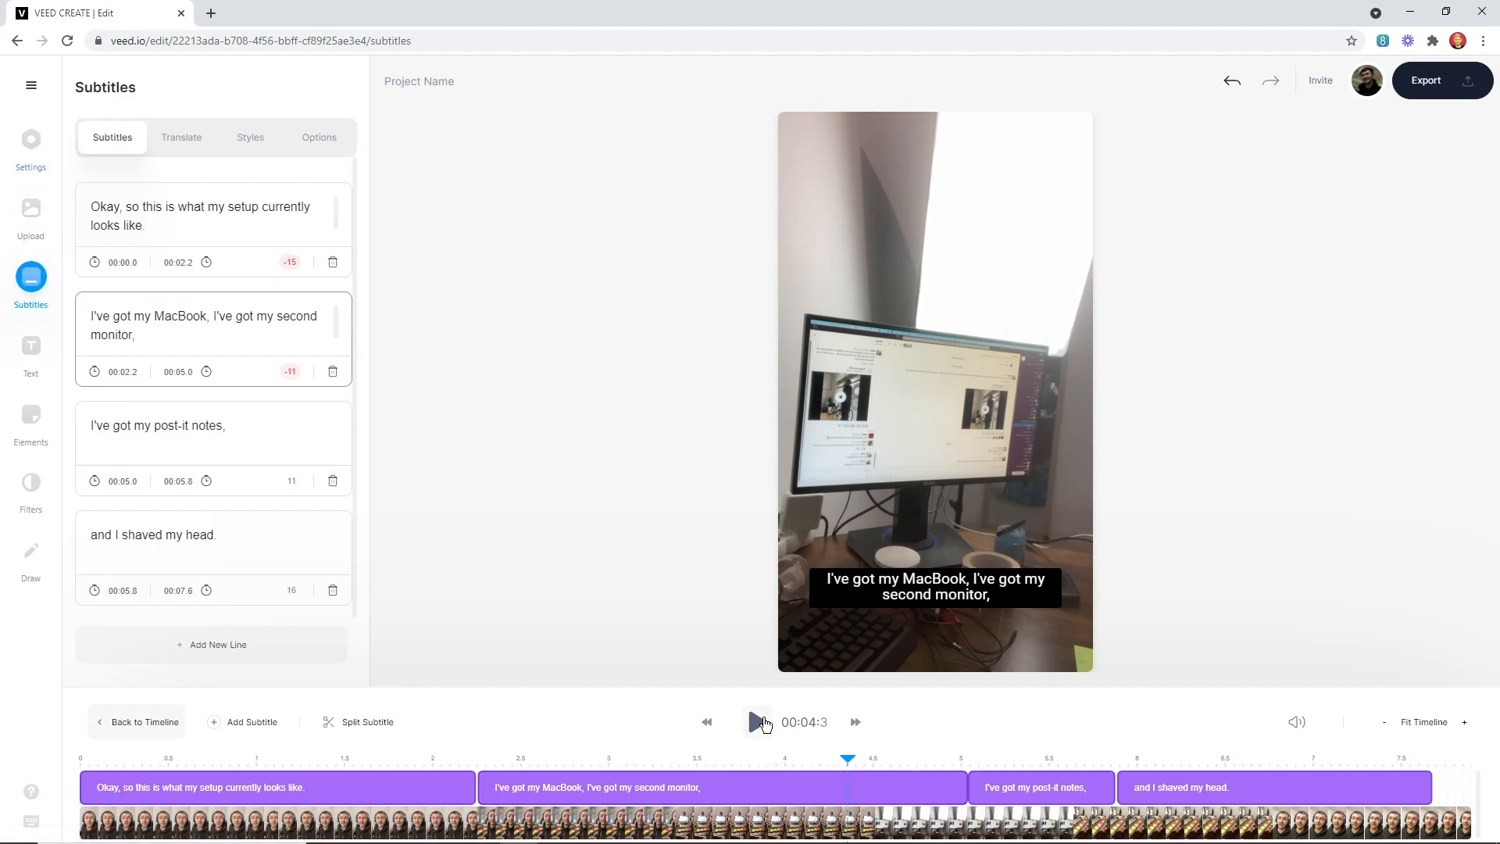
{"action": "left_click", "coordinate": [756, 721]}
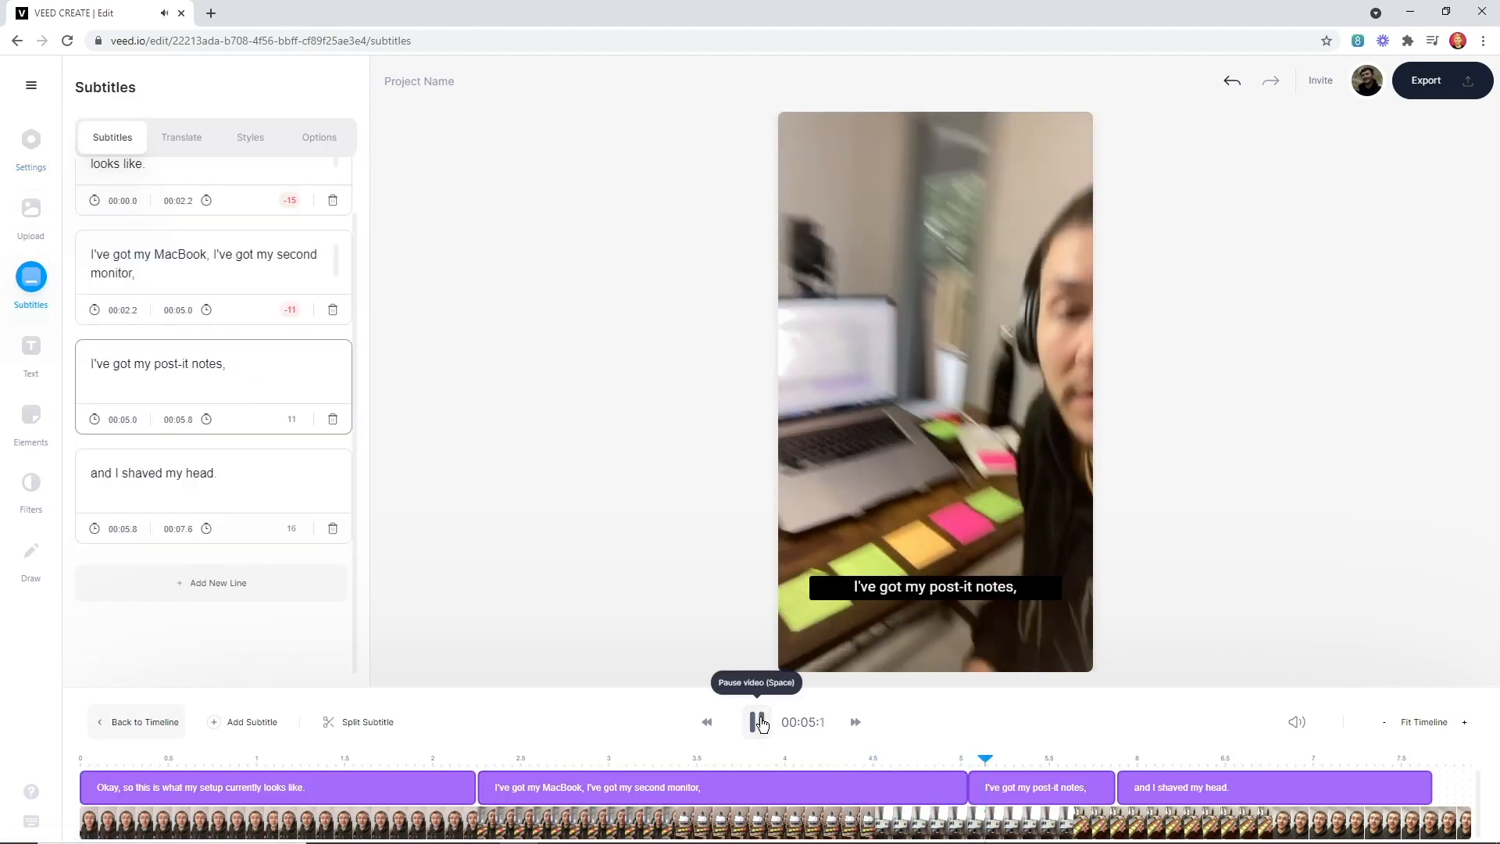
{"action": "left_click", "coordinate": [755, 721]}
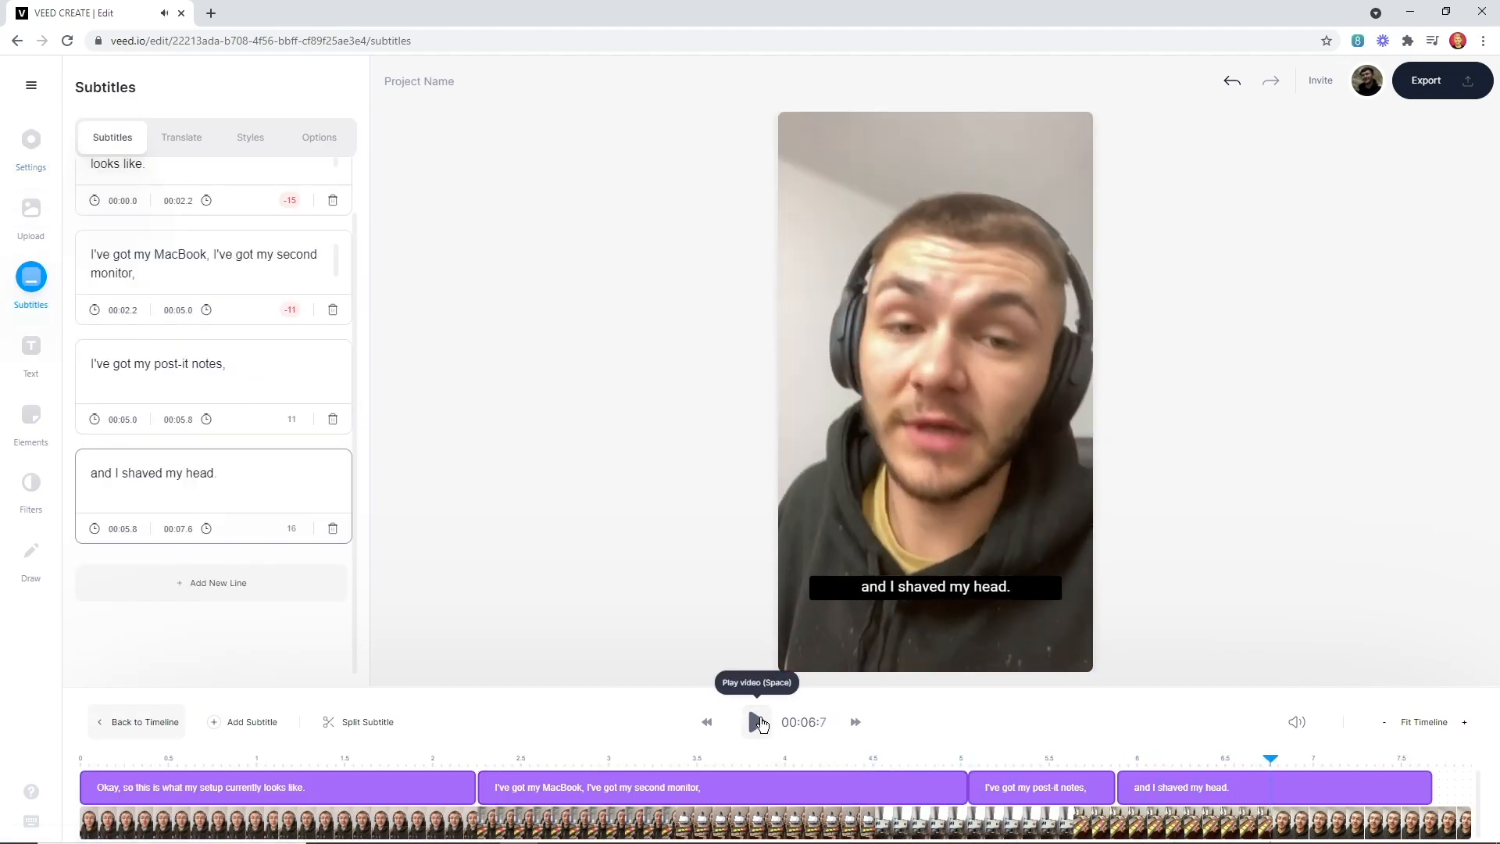
{"action": "left_click", "coordinate": [755, 721]}
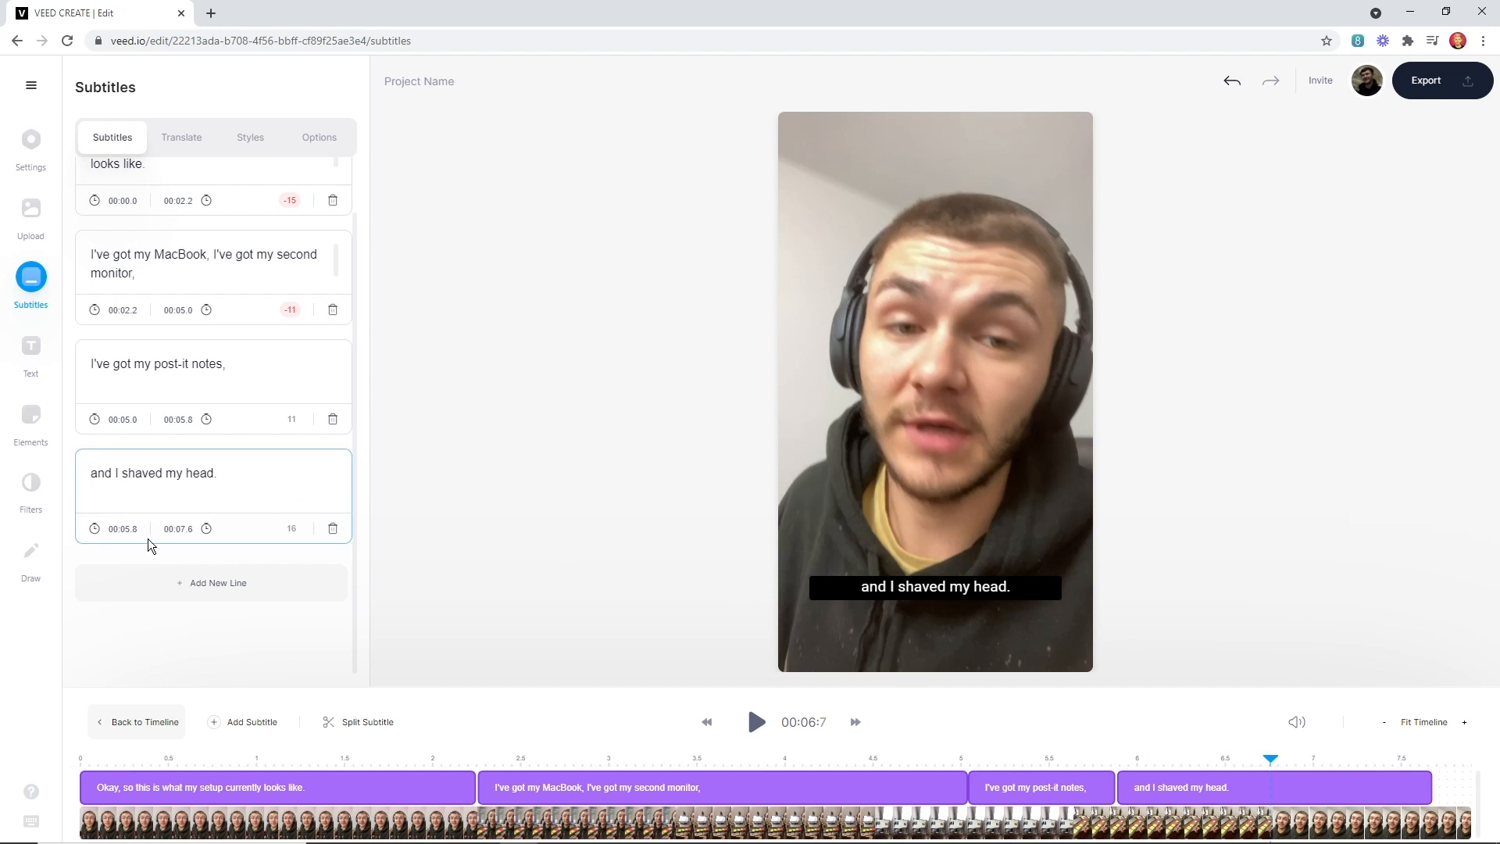
Step: Retime the captions: second to 00:05.7, 'post-it notes' line to 00:06.7, then replay
{"action": "left_click", "coordinate": [1036, 787]}
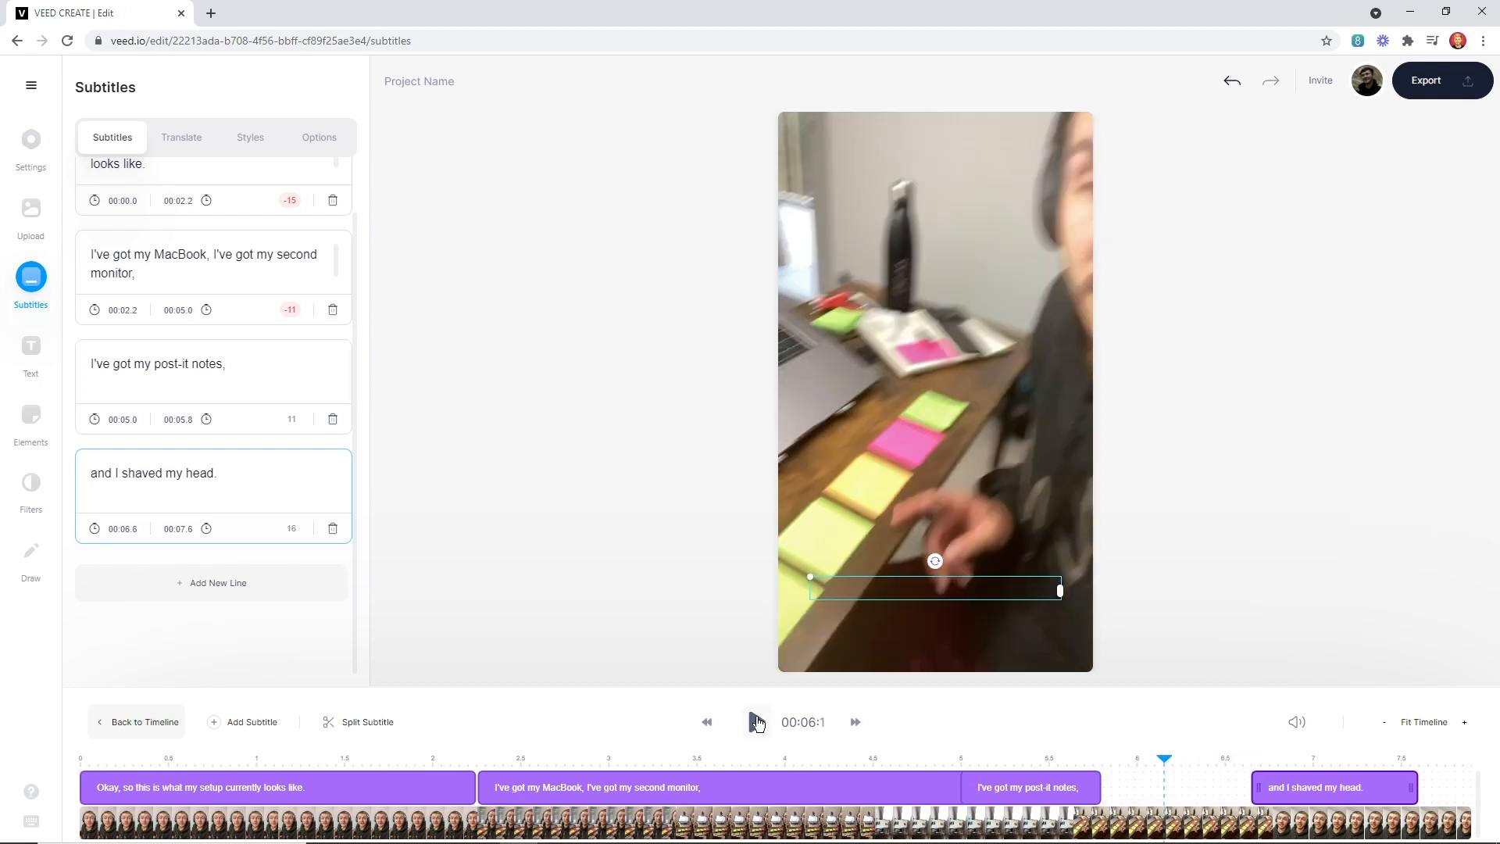
{"action": "left_click", "coordinate": [755, 722]}
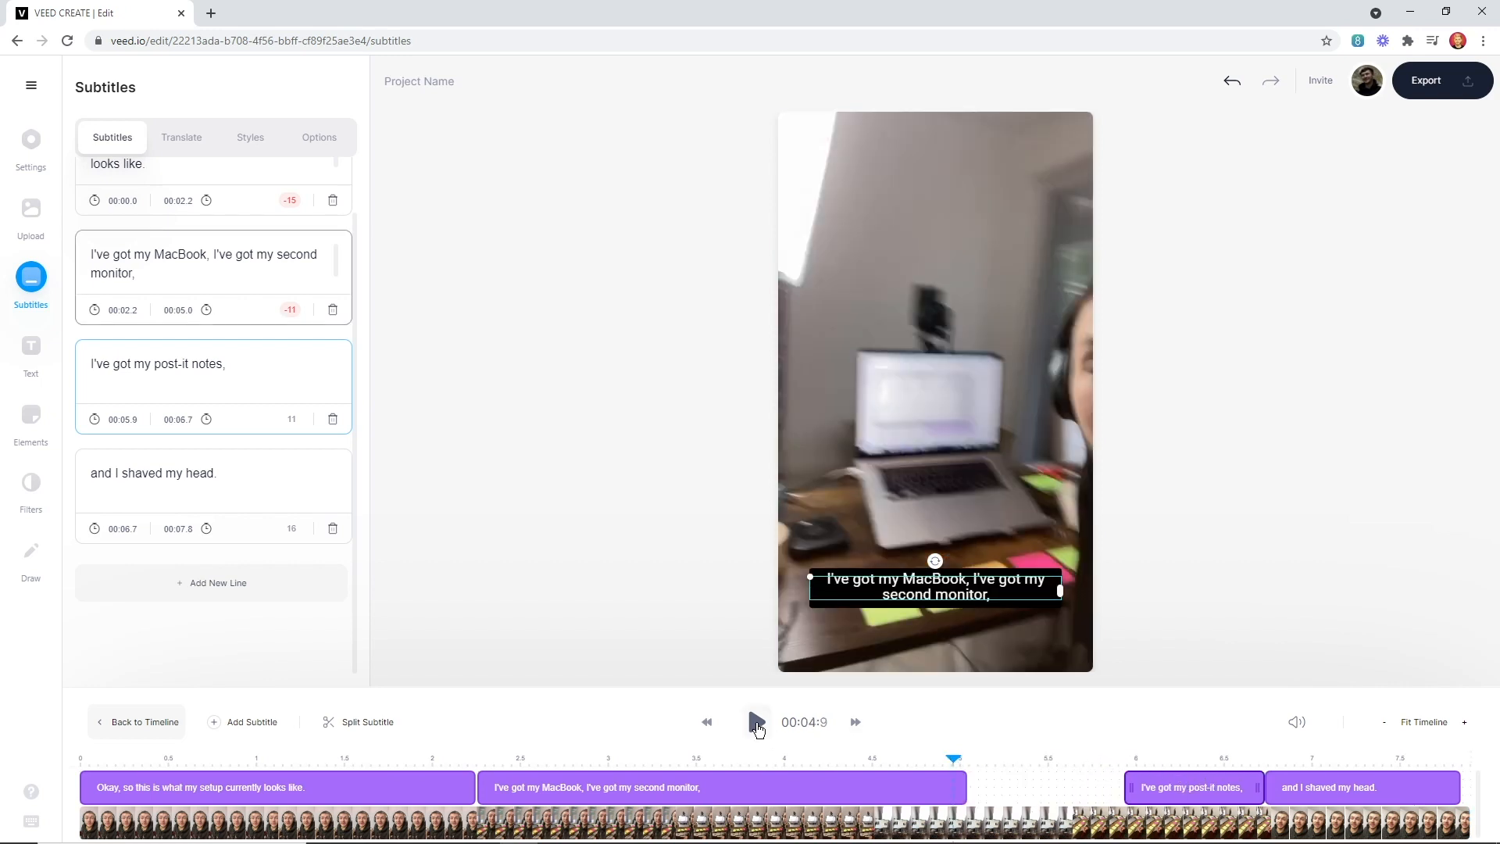
{"action": "left_click", "coordinate": [755, 721]}
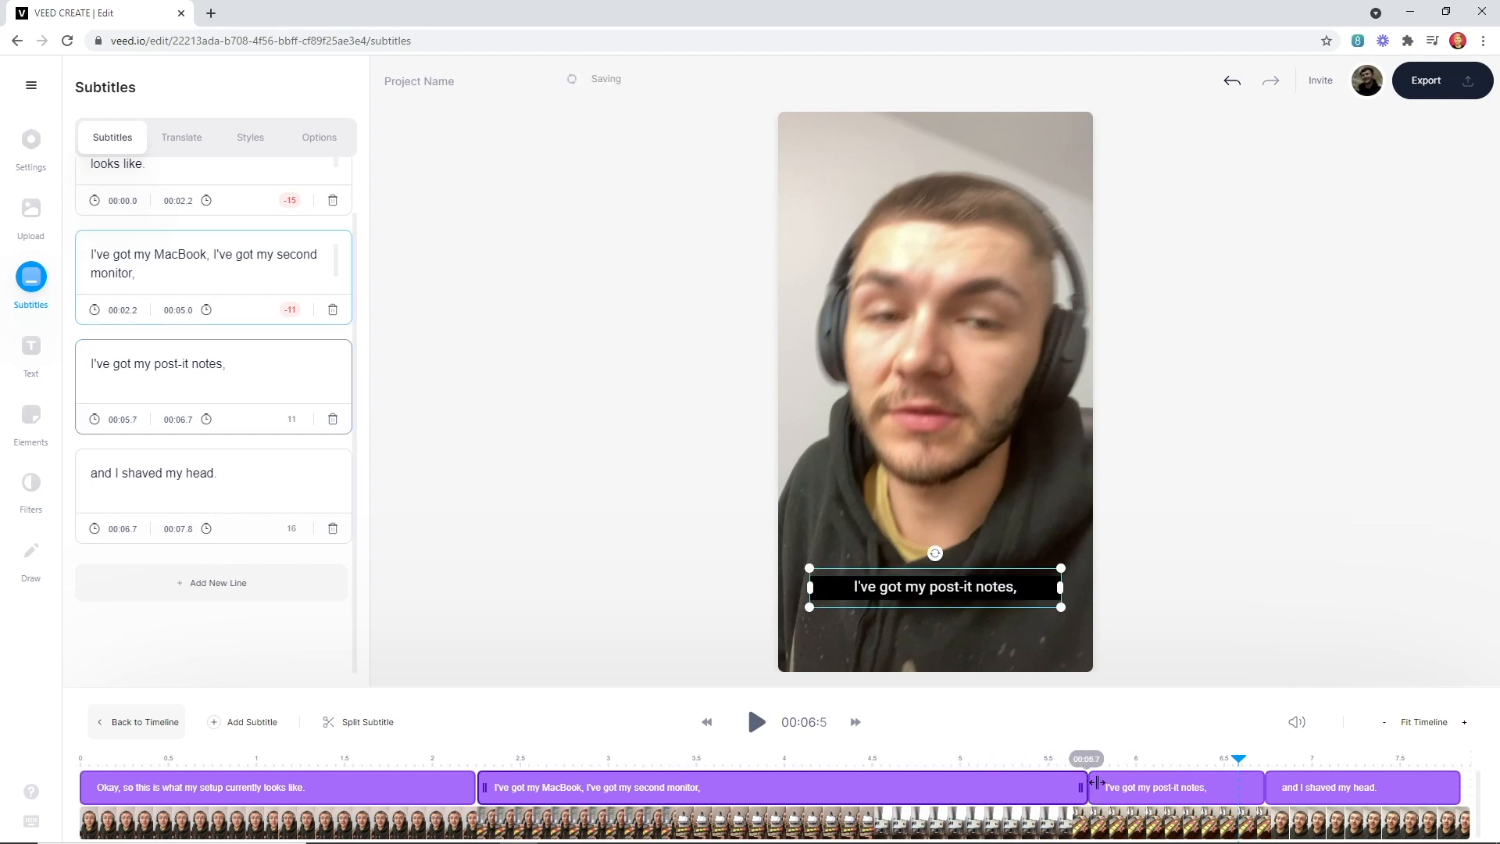
{"action": "left_click", "coordinate": [755, 722]}
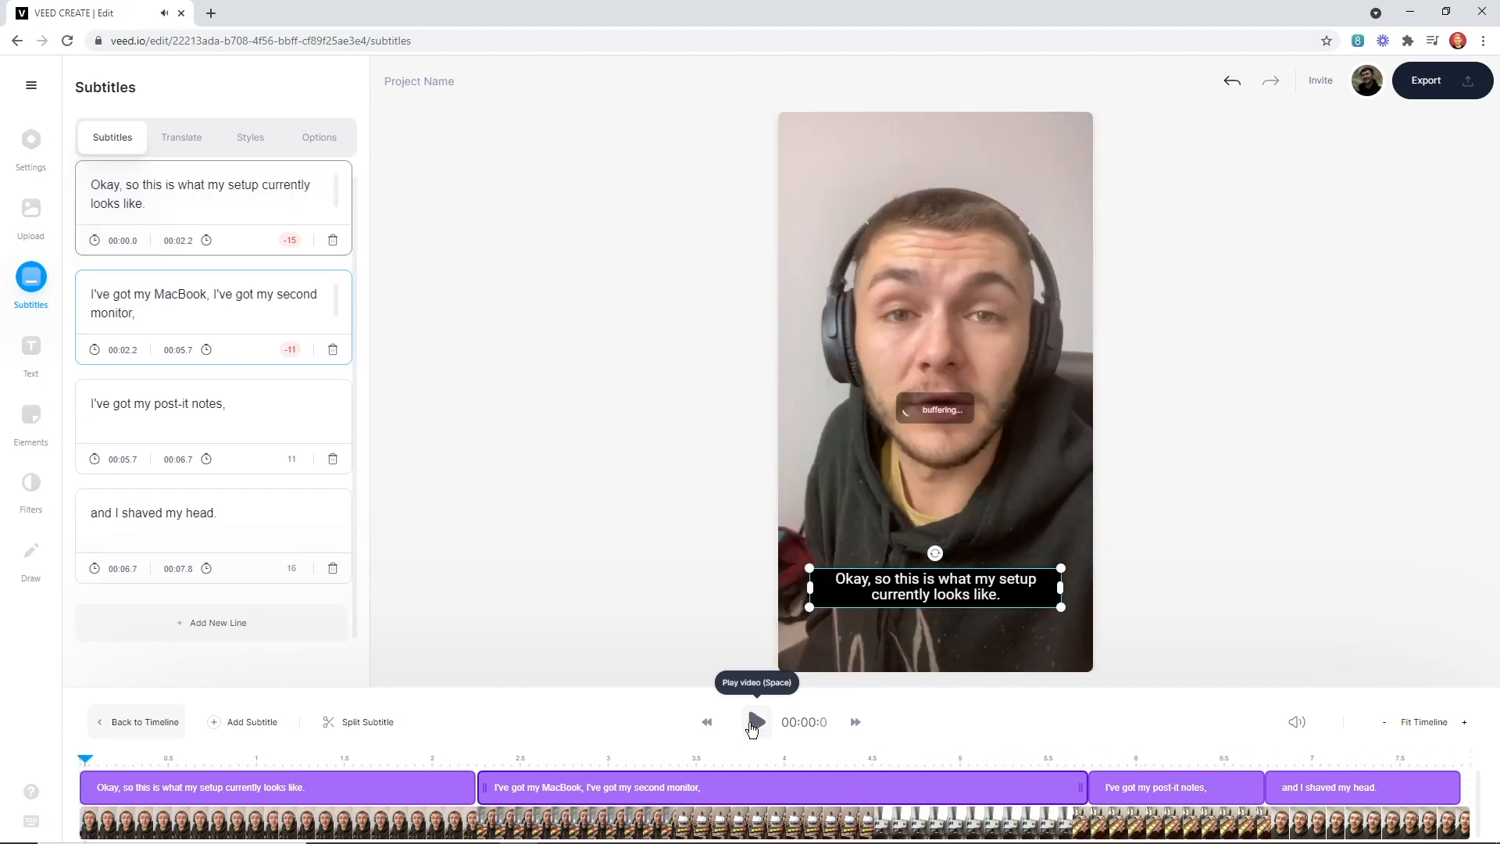
{"action": "left_click", "coordinate": [755, 721]}
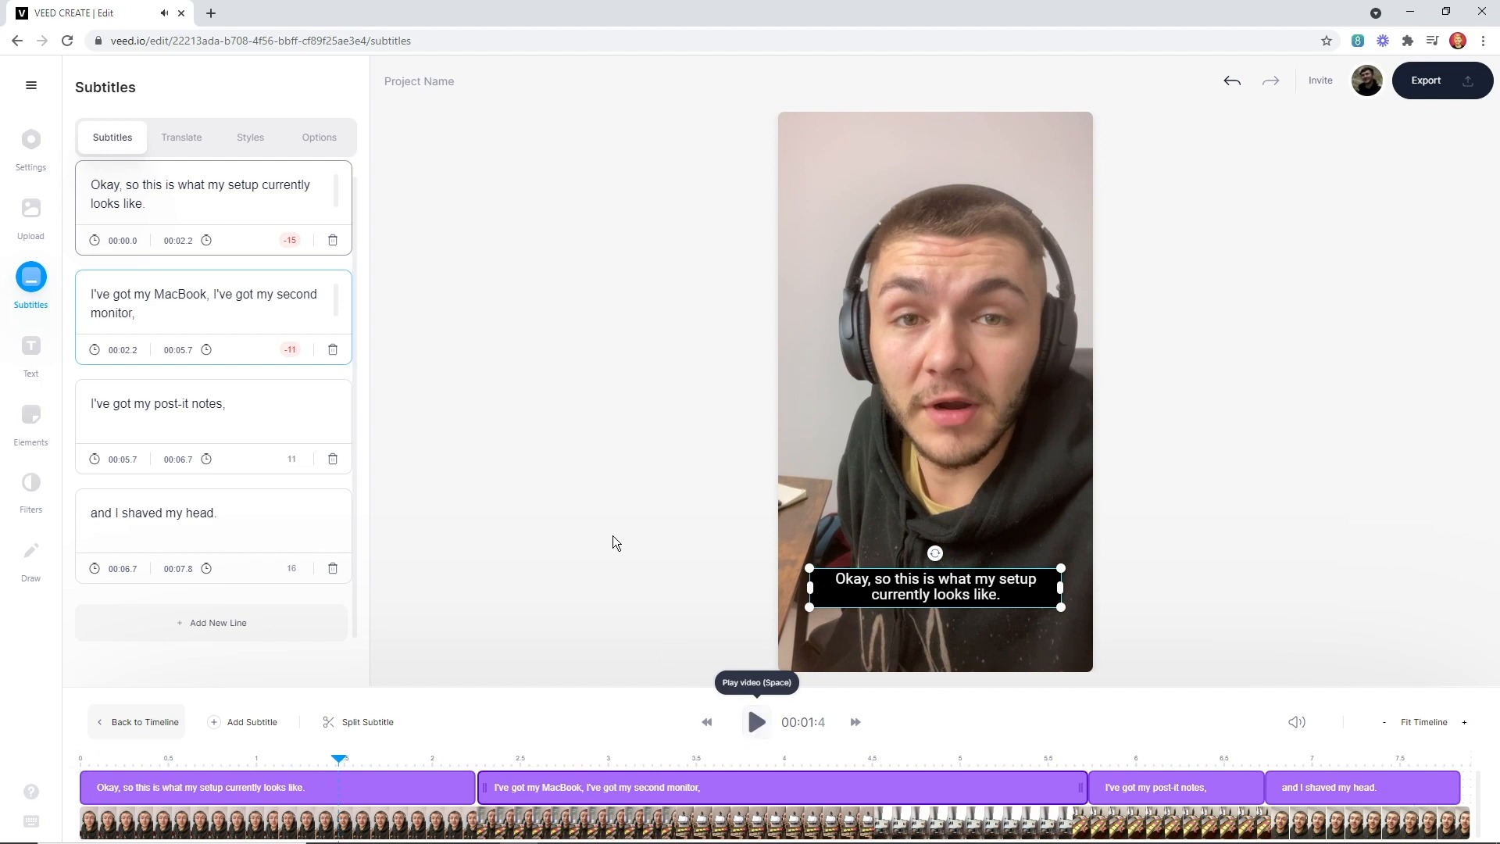
{"action": "mouse_move", "coordinate": [591, 454]}
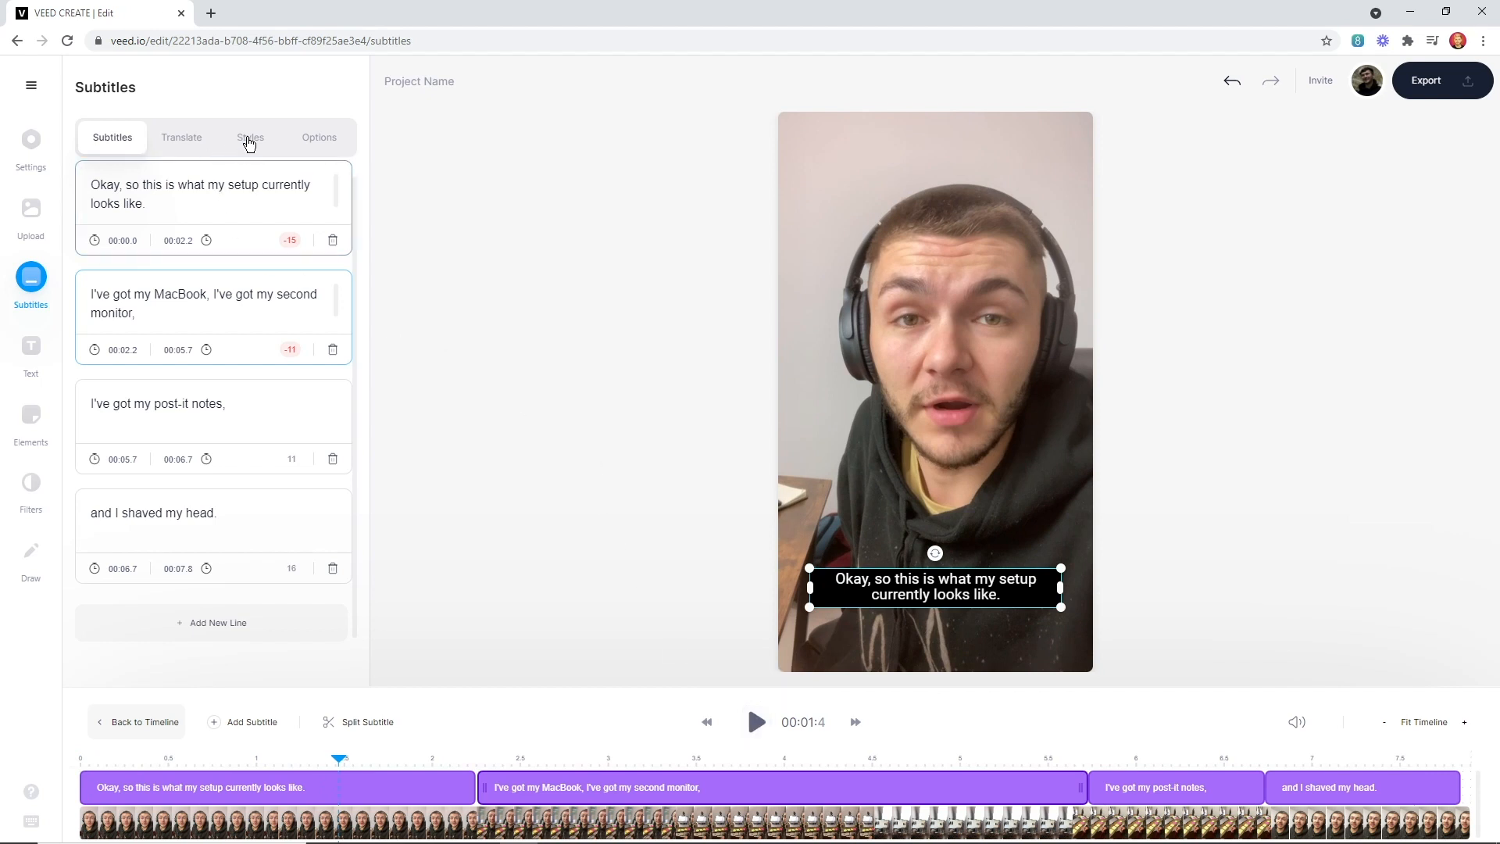
Step: Apply the Drop shadow subtitle style and split the second caption after 'I've'
{"action": "left_click", "coordinate": [250, 137]}
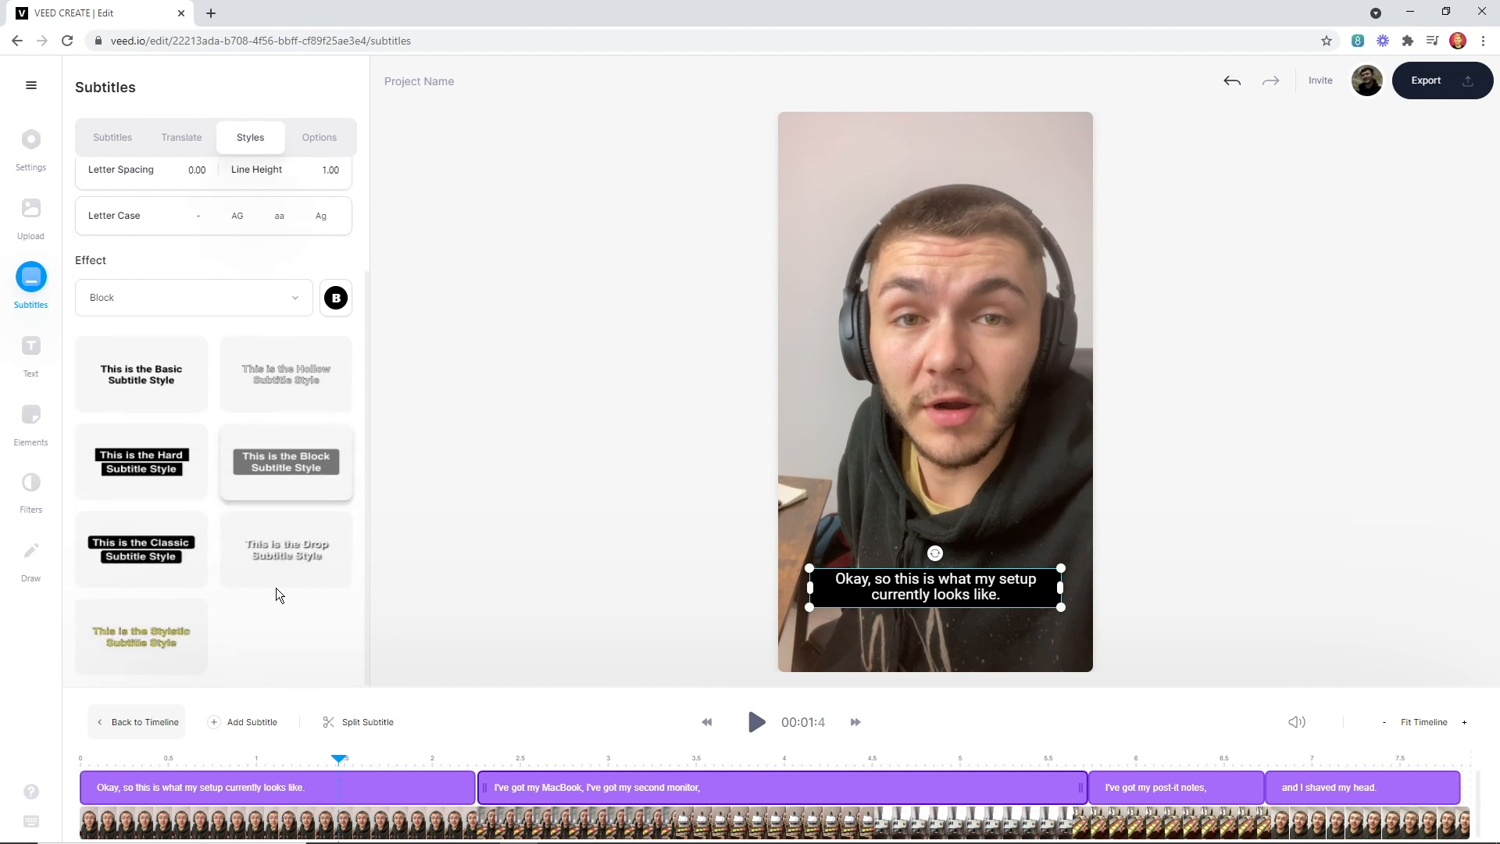
{"action": "left_click", "coordinate": [285, 548]}
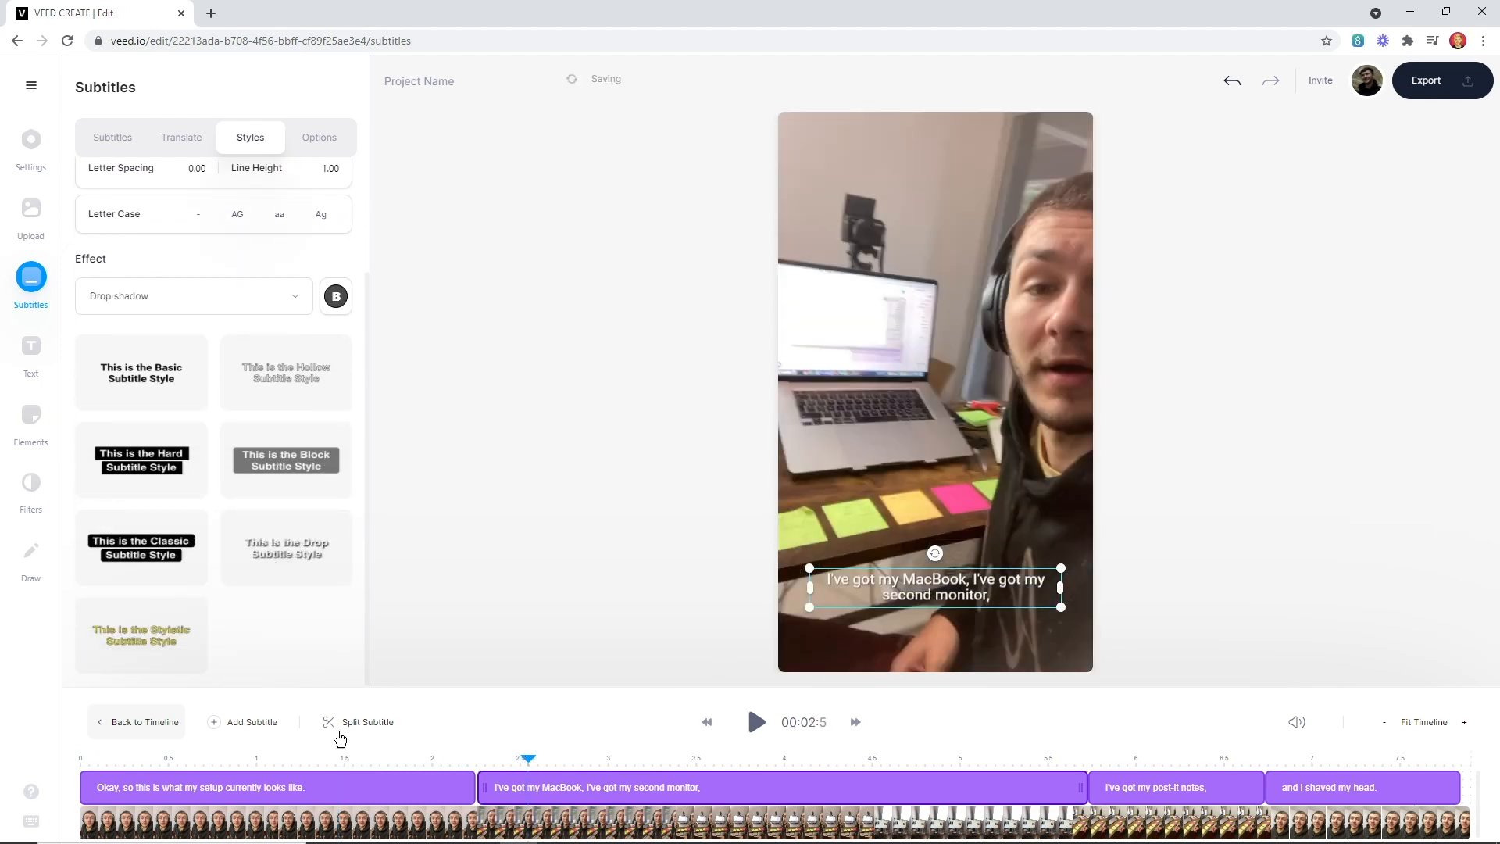
{"action": "left_click", "coordinate": [367, 721]}
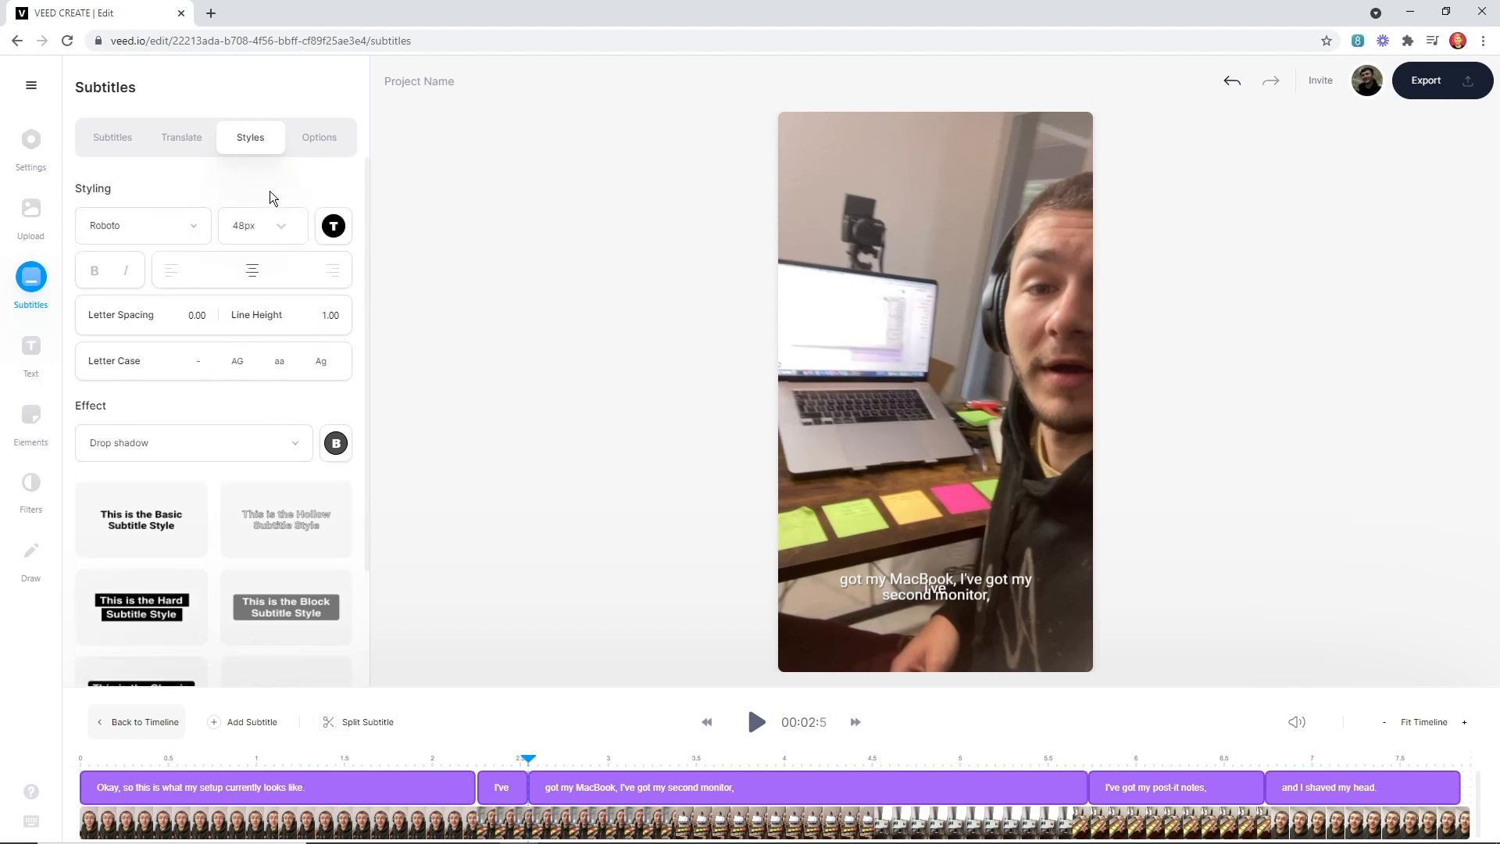
{"action": "left_click", "coordinate": [319, 136]}
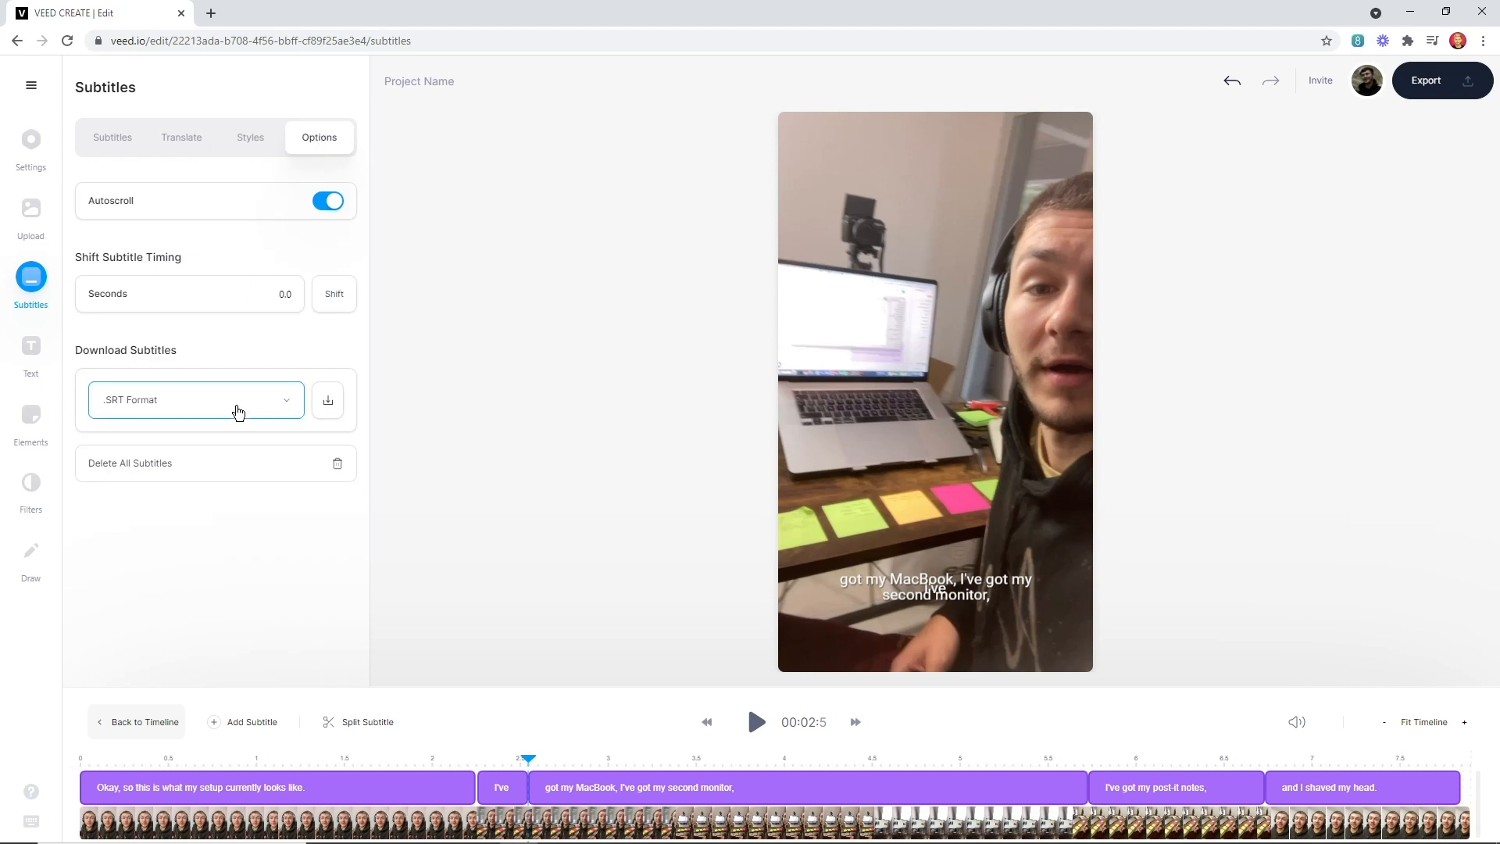
{"action": "mouse_move", "coordinate": [247, 399]}
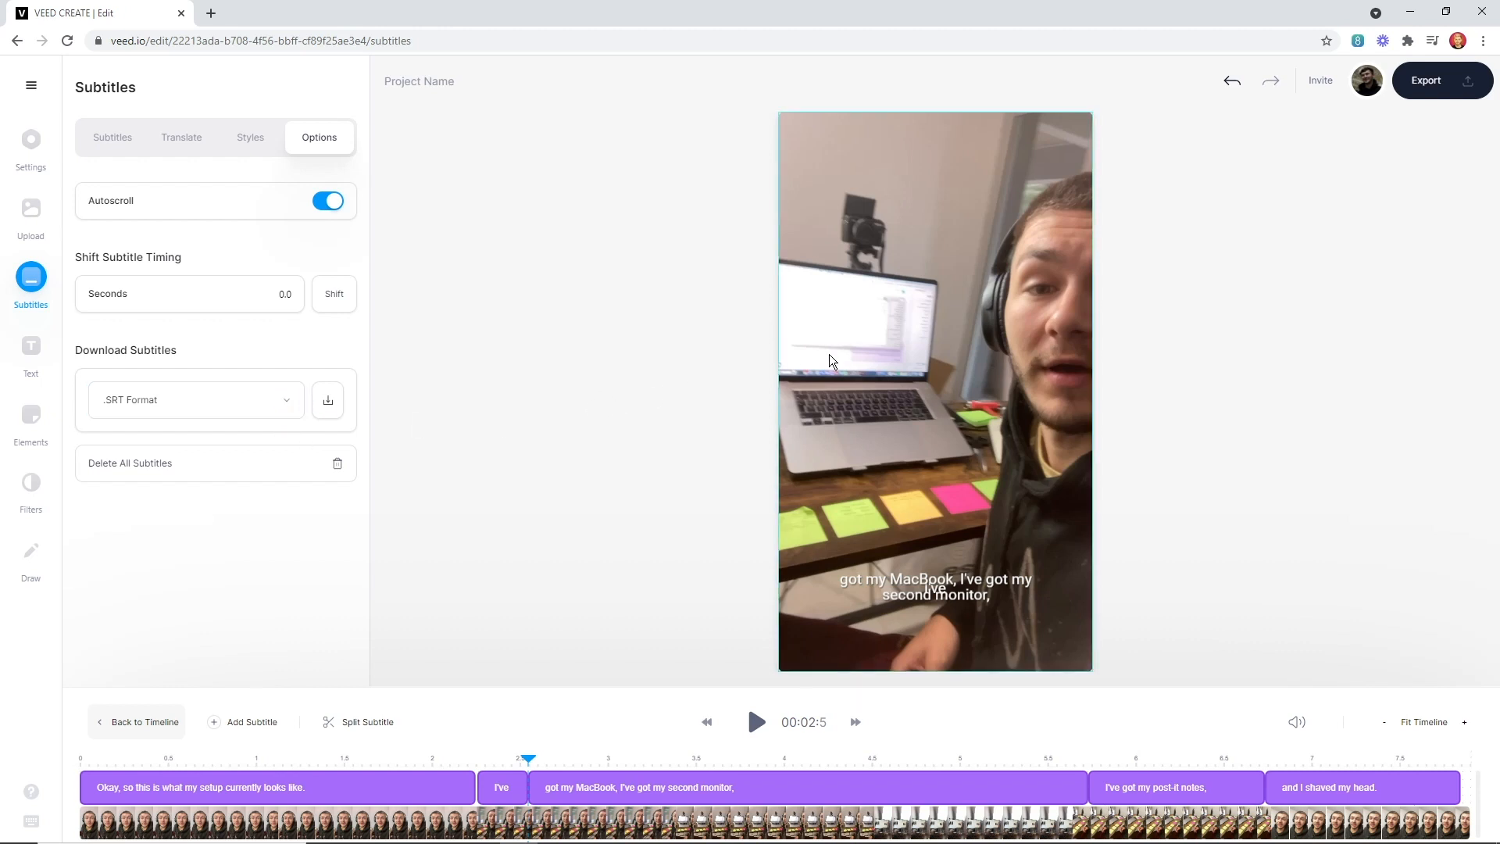
{"action": "left_click", "coordinate": [1425, 80]}
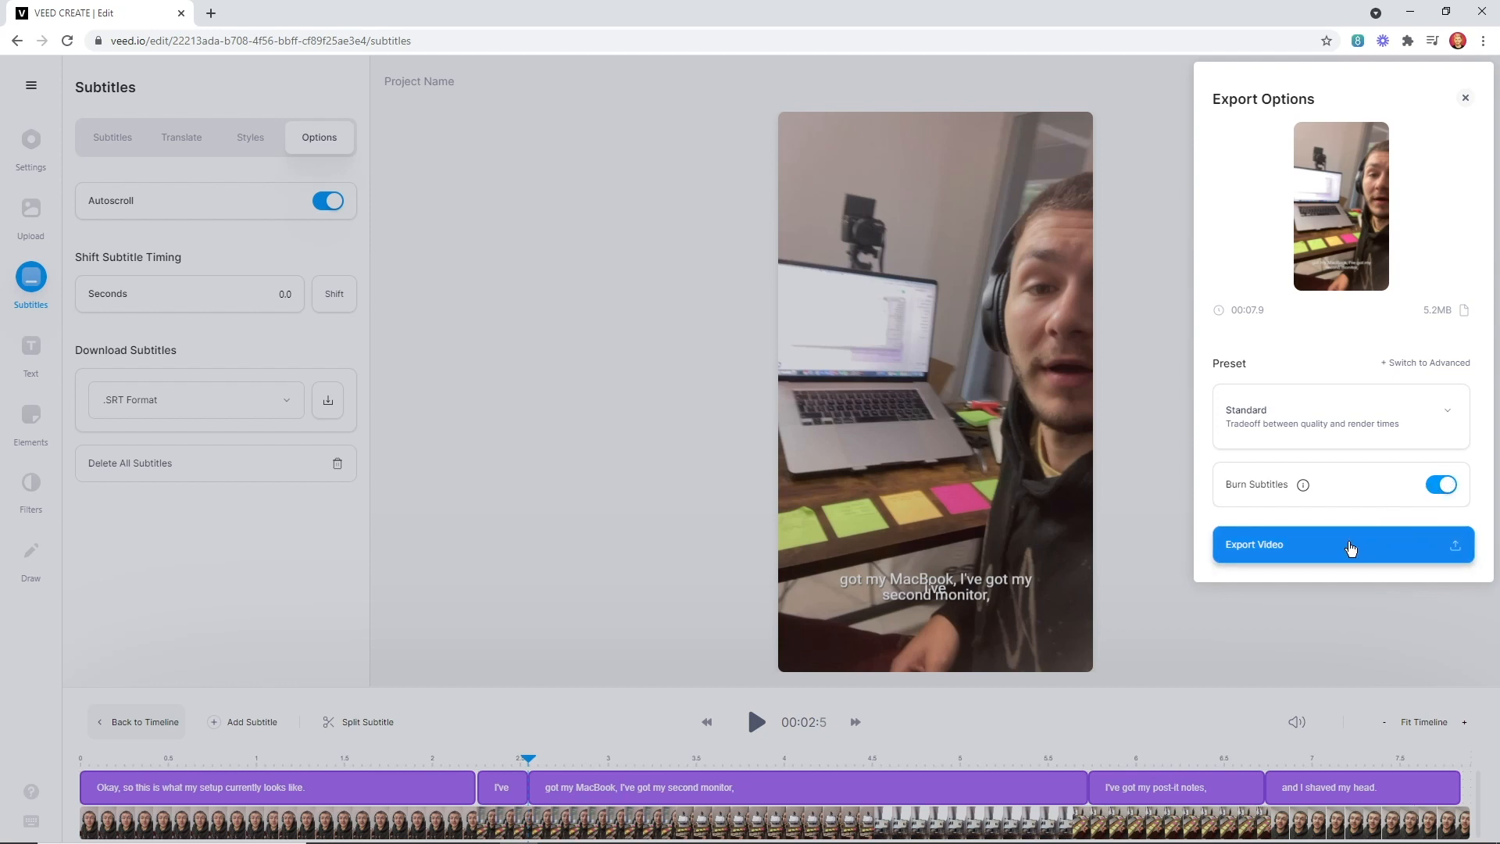
Step: Export the video using the Standard preset with subtitles burned in
{"action": "left_click", "coordinate": [1341, 544]}
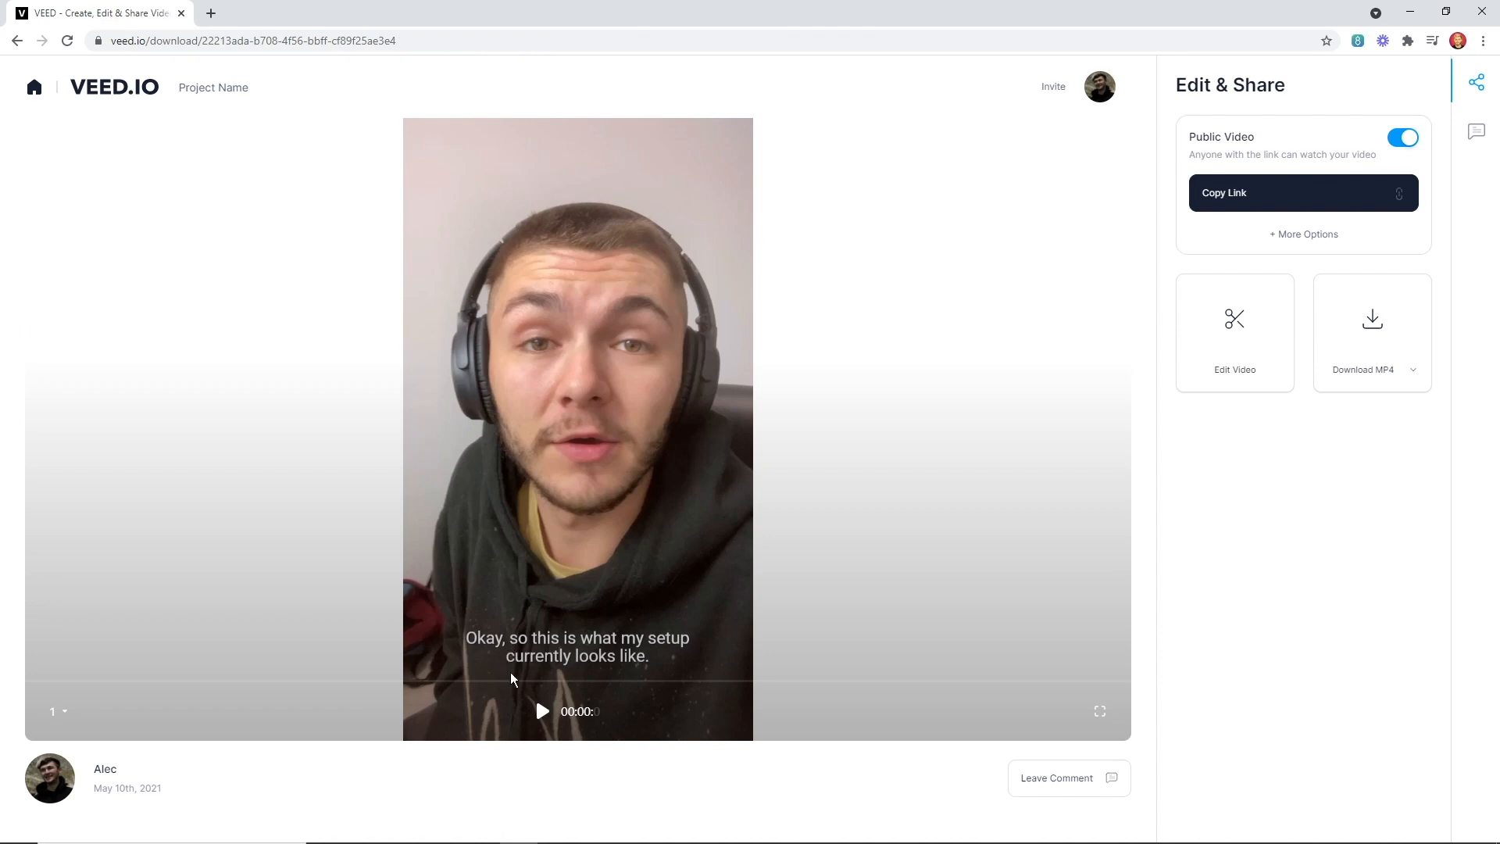
Step: Play and pause the exported captioned video, then list the MP4 and GIF download choices
{"action": "left_click", "coordinate": [542, 711]}
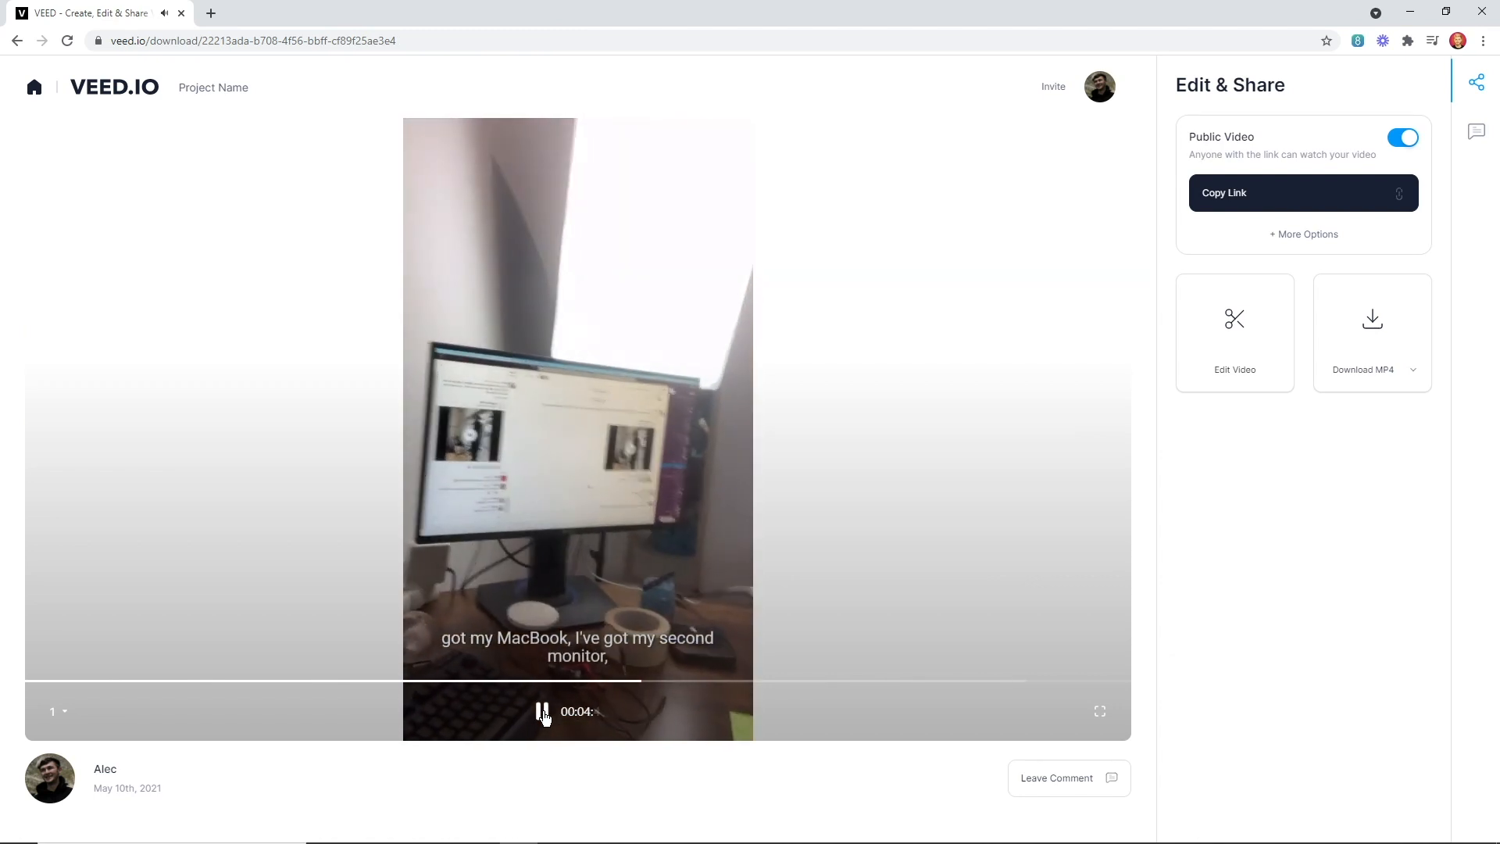
{"action": "left_click", "coordinate": [541, 710]}
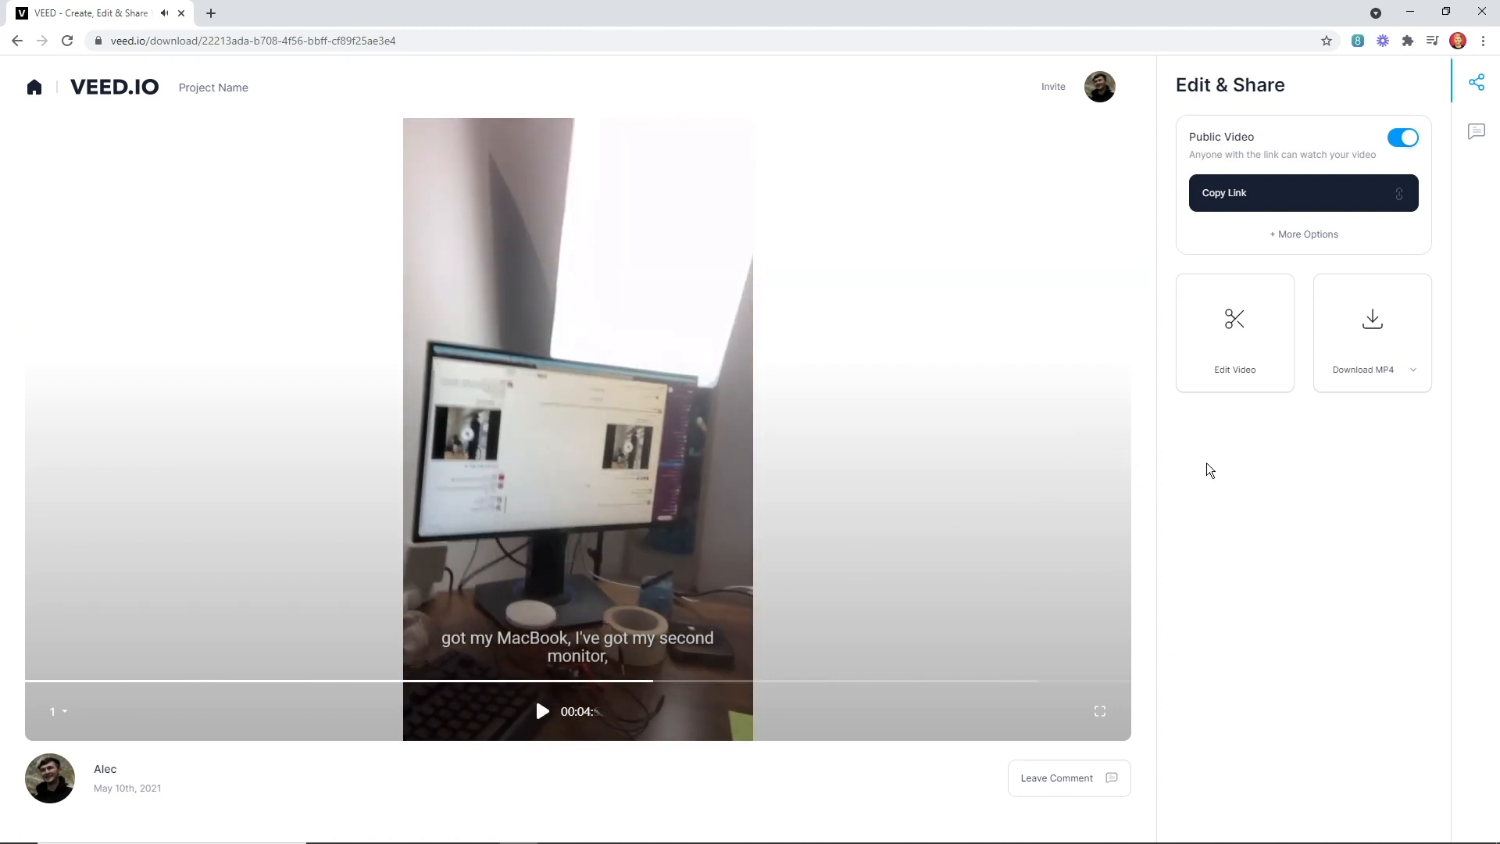
{"action": "mouse_move", "coordinate": [1234, 332]}
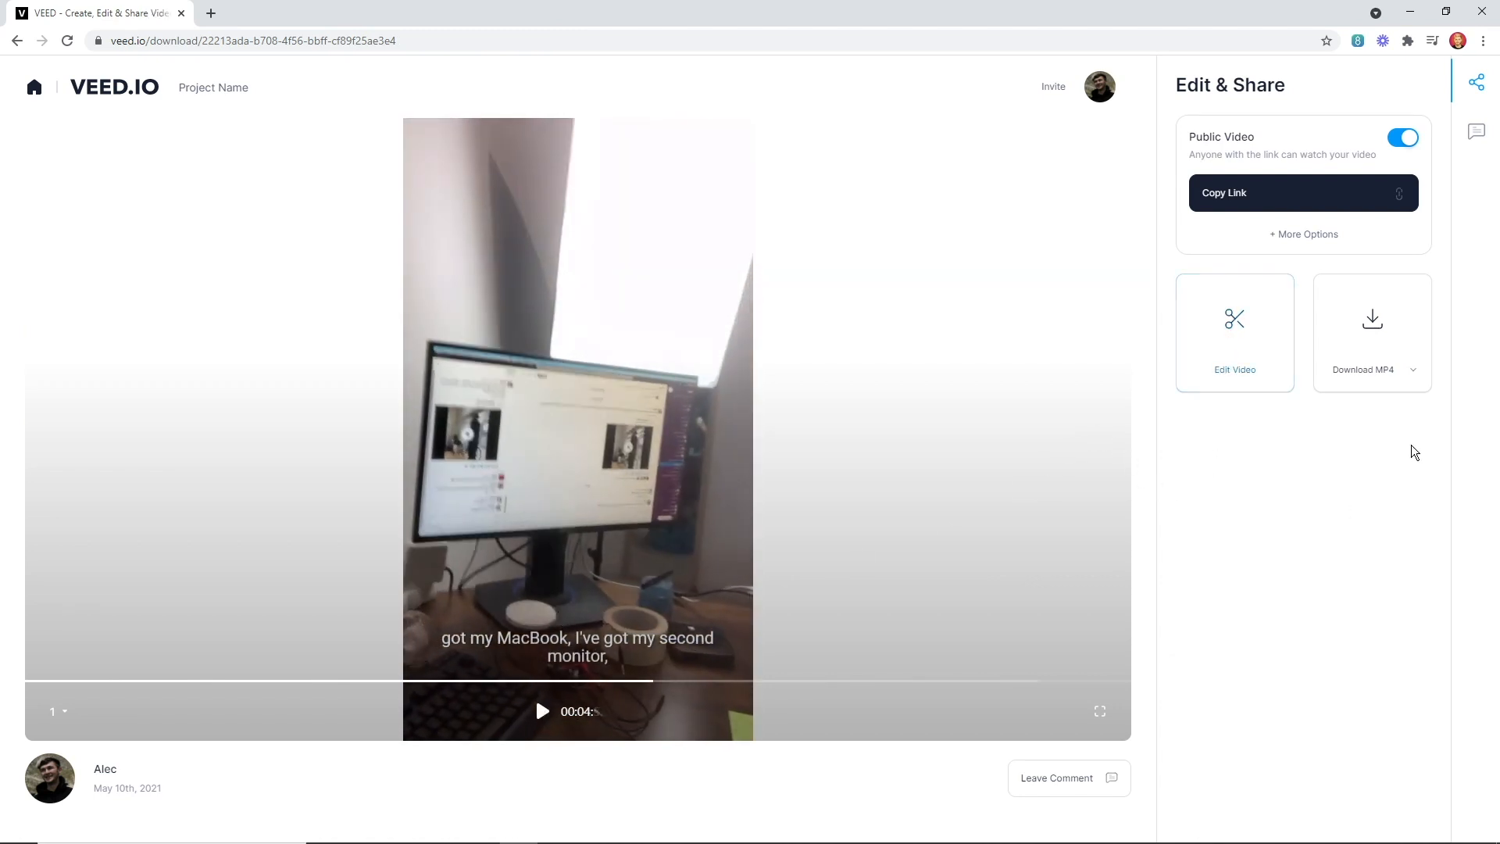
{"action": "left_click", "coordinate": [1412, 370]}
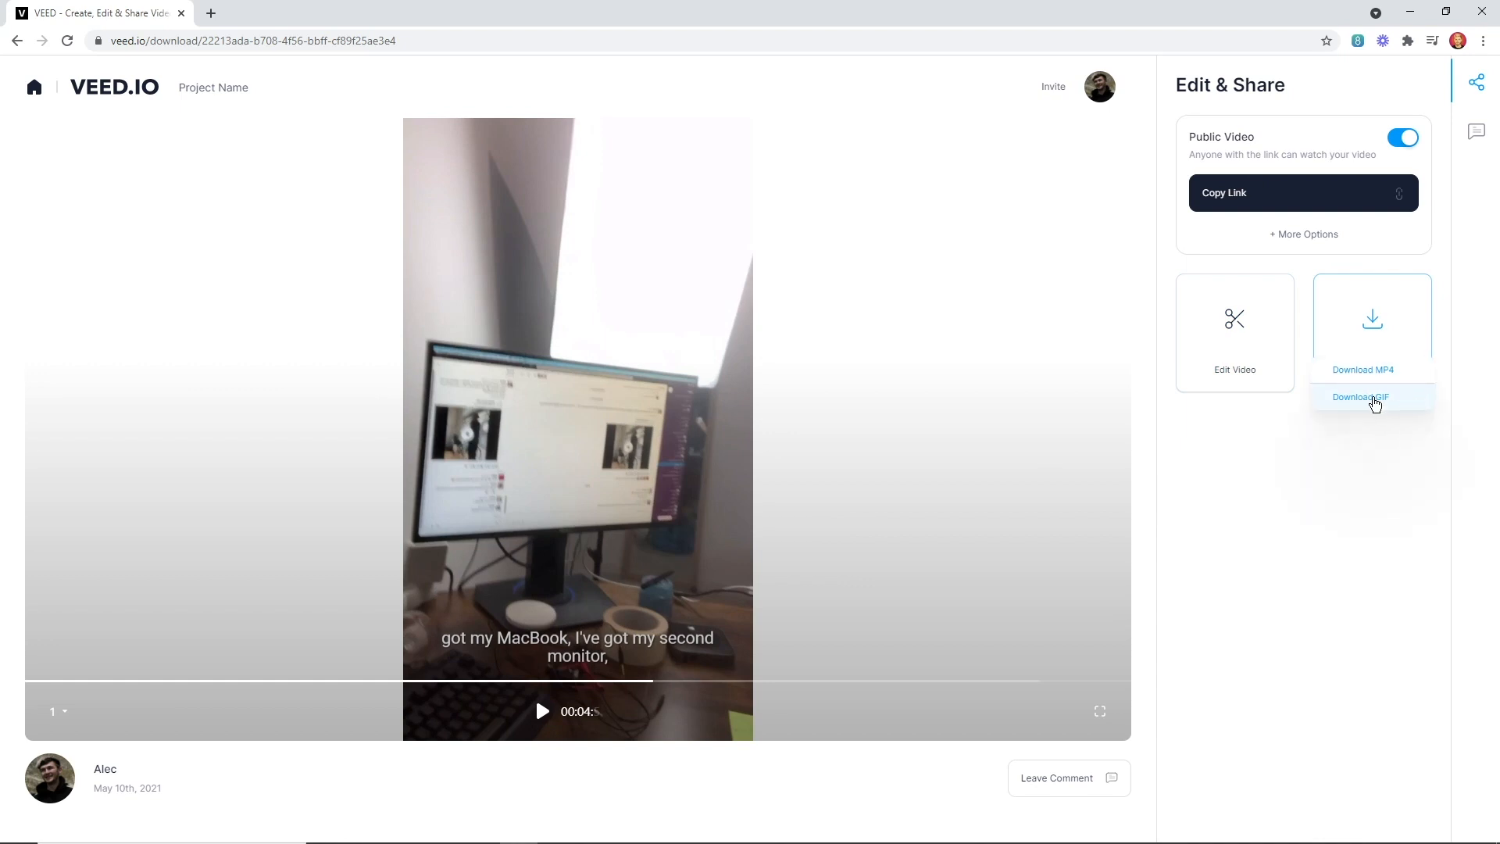